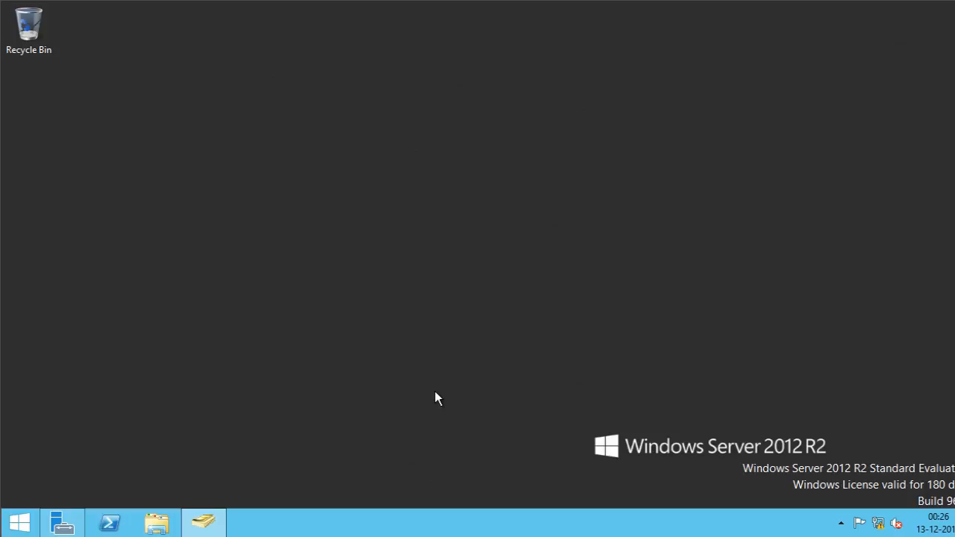
mouse_move(277, 357)
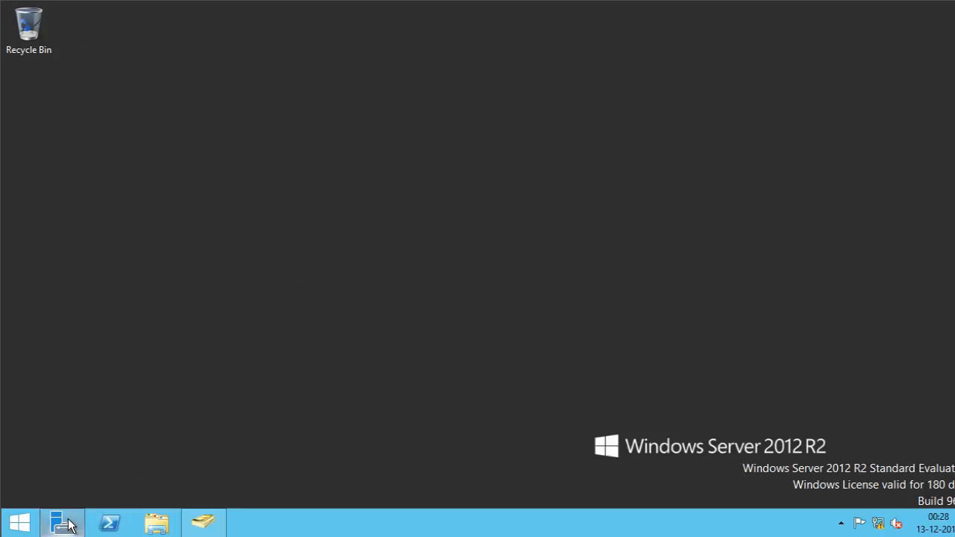
Show All Servers in Server Manager and launch Active Directory Administrative Center.
click(62, 522)
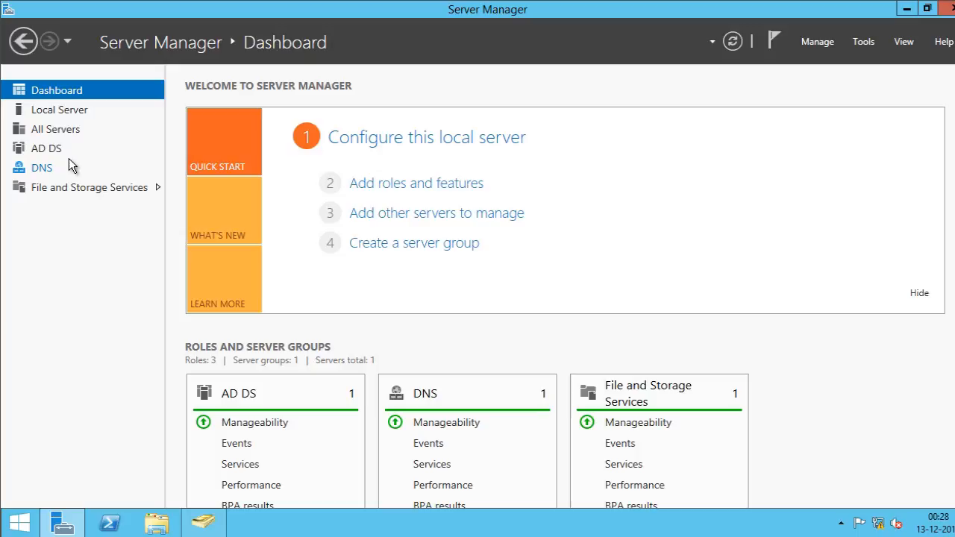
click(55, 129)
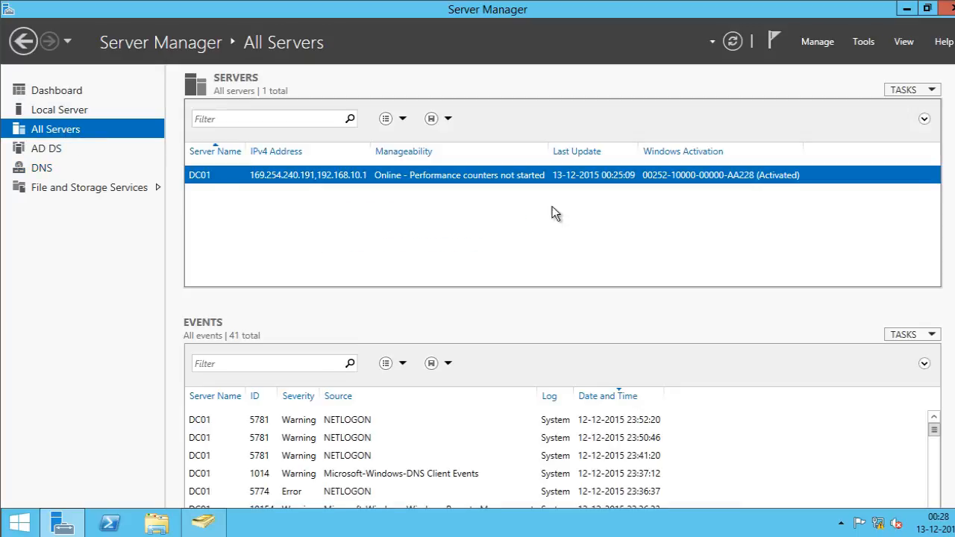
mouse_move(238, 184)
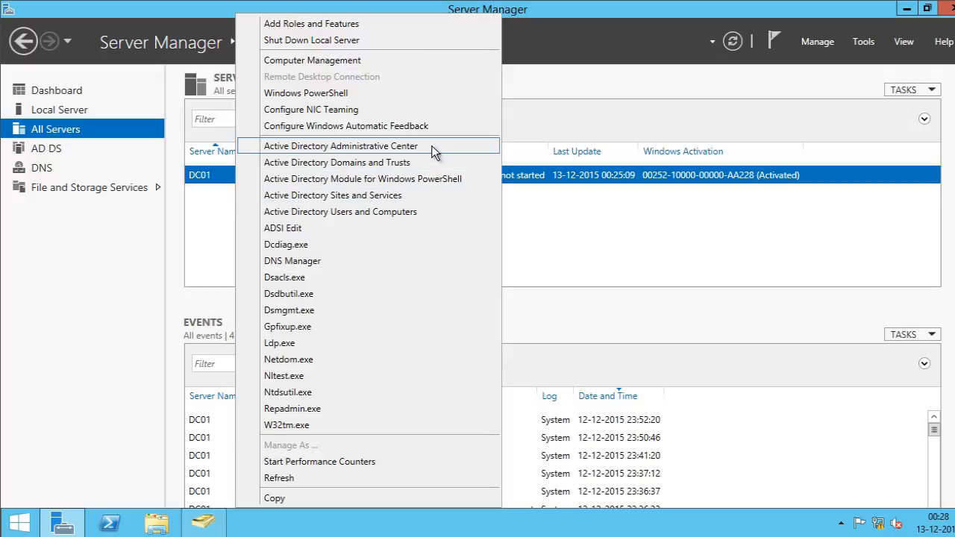
click(340, 146)
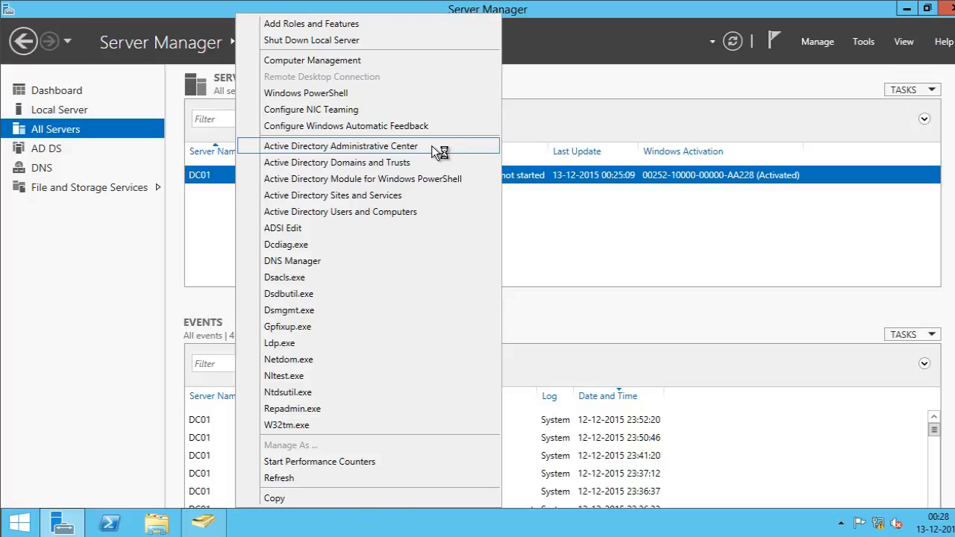
Enable the Recycle Bin on contoso (local) and confirm the dialog.
click(340, 146)
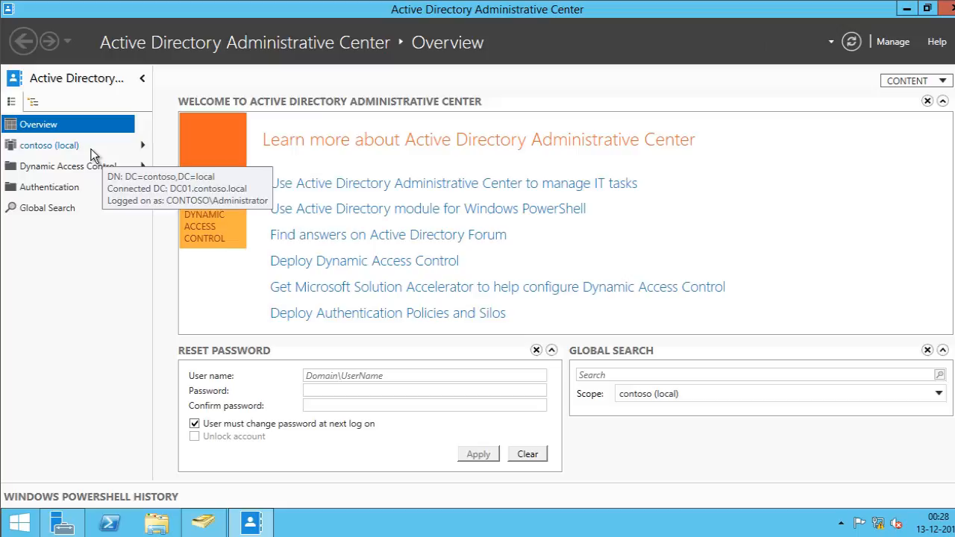
right_click(48, 145)
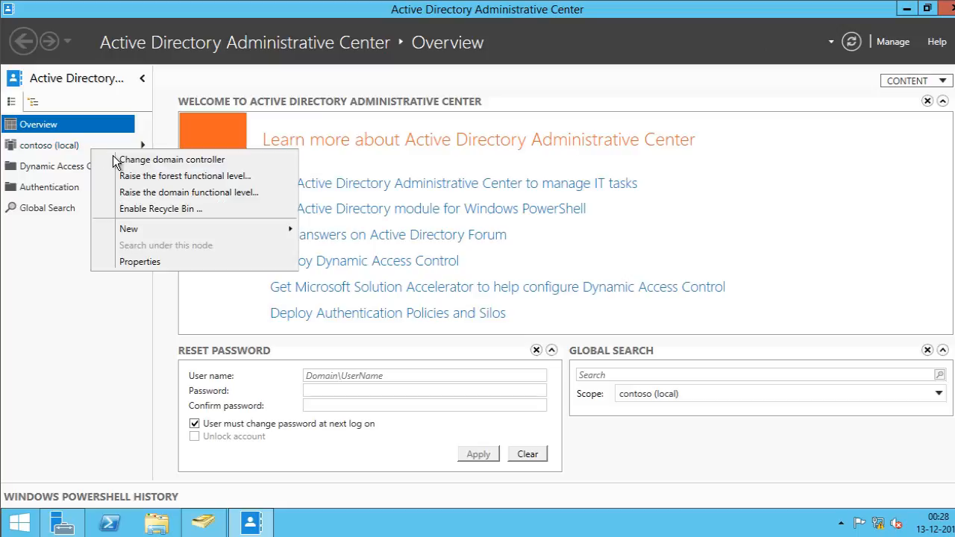
click(160, 209)
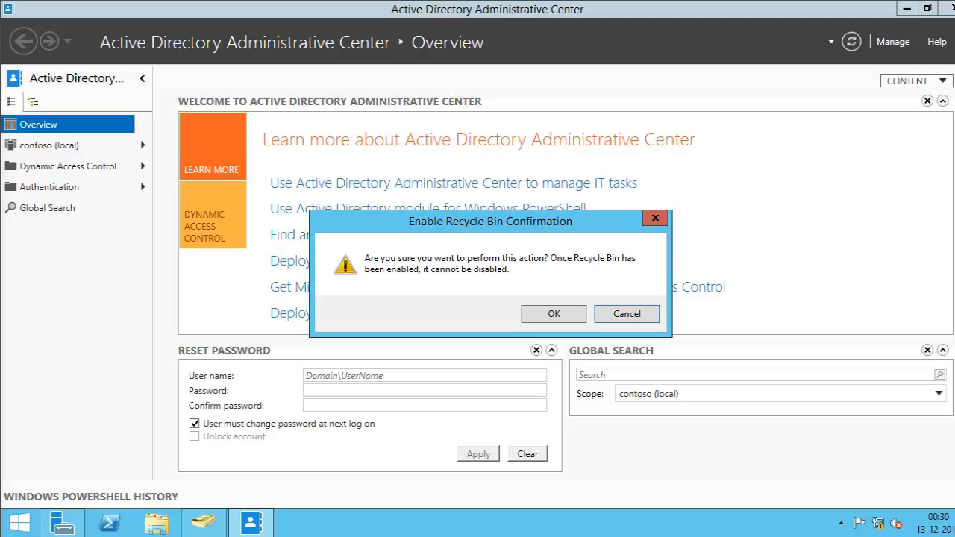
mouse_move(80, 405)
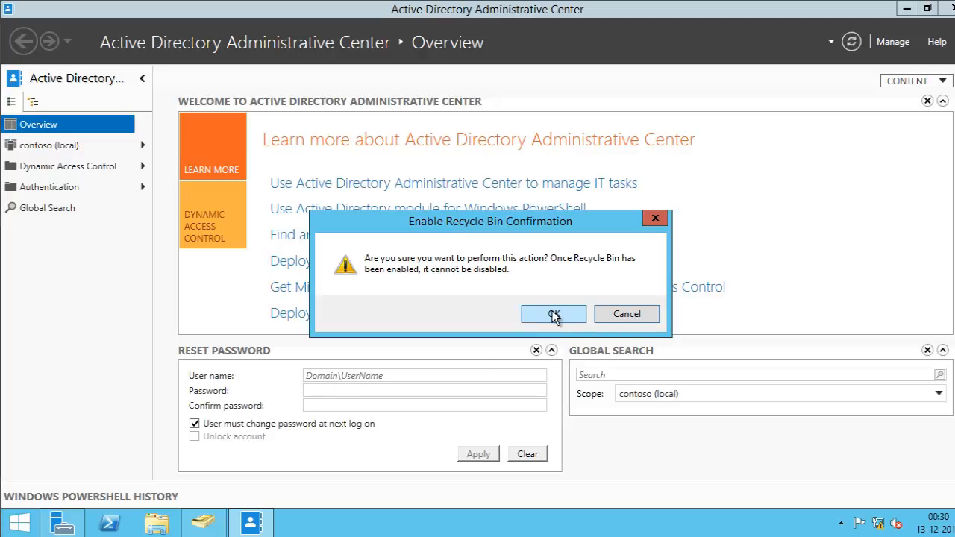
click(552, 314)
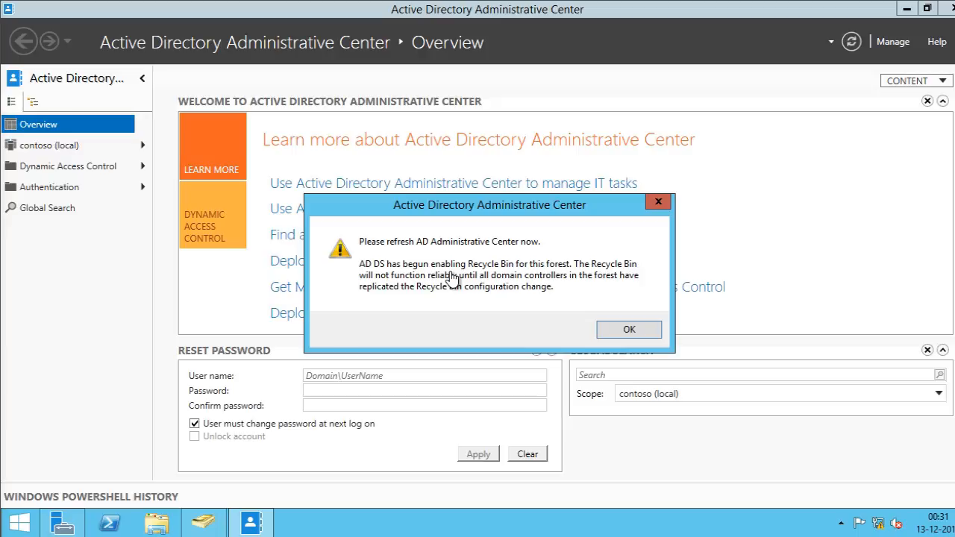
mouse_move(603, 341)
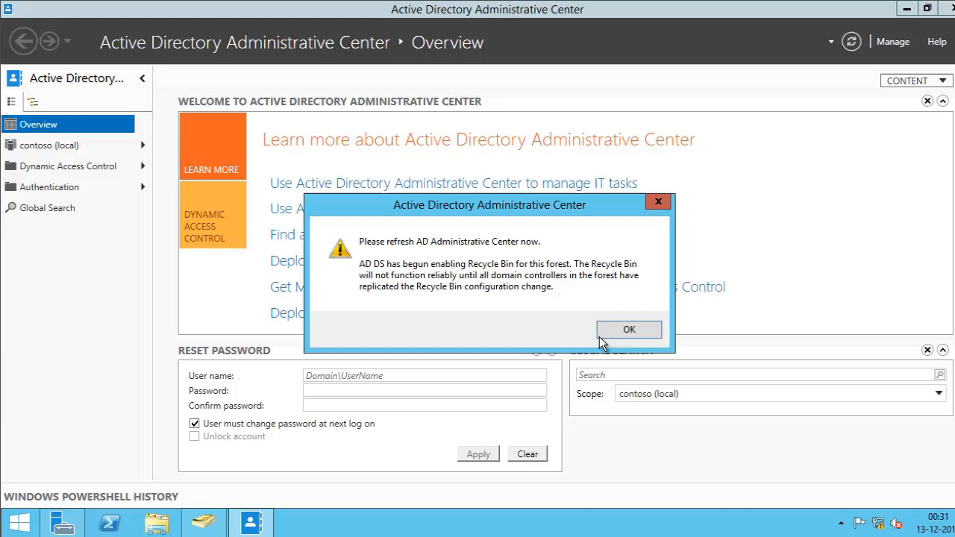
Dismiss the refresh notice, refresh contoso, and open the Deleted Objects container.
click(629, 329)
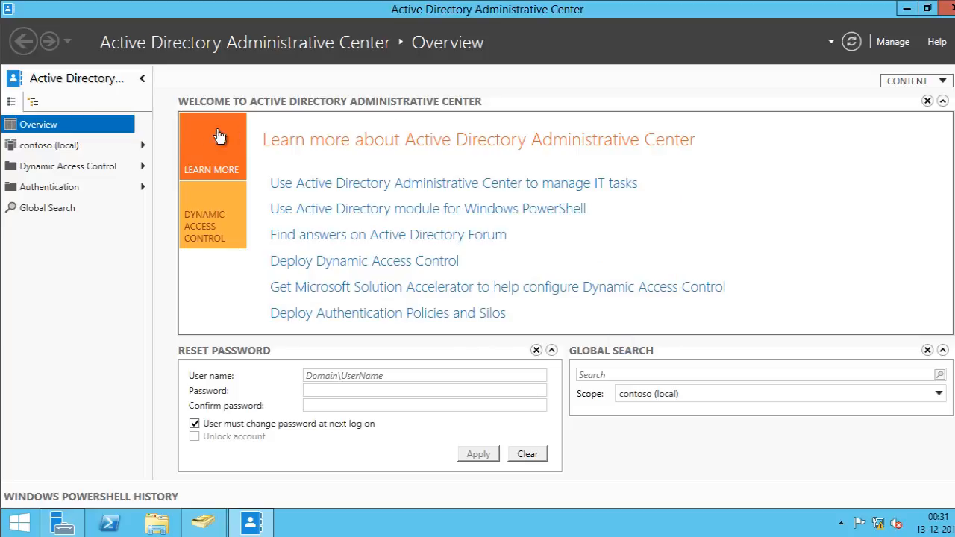
mouse_move(48, 145)
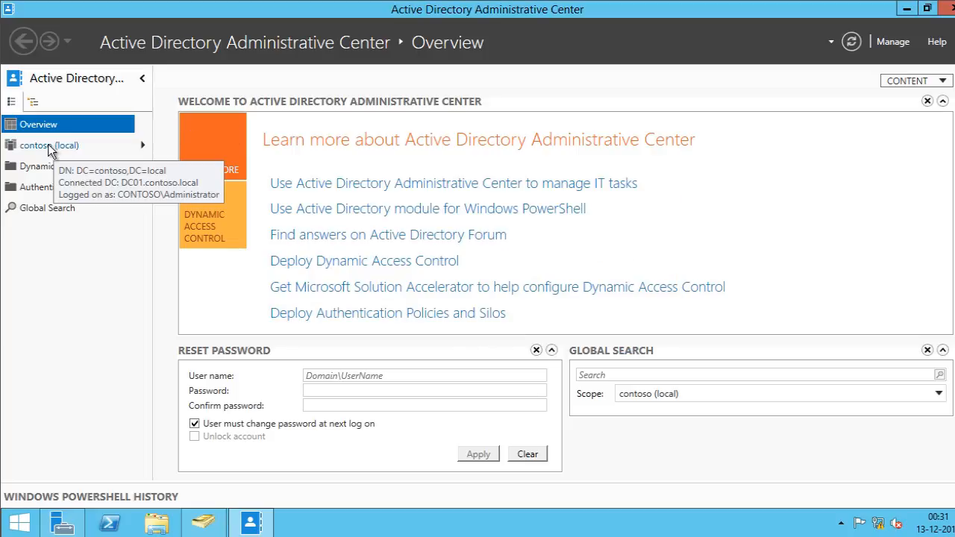
click(49, 145)
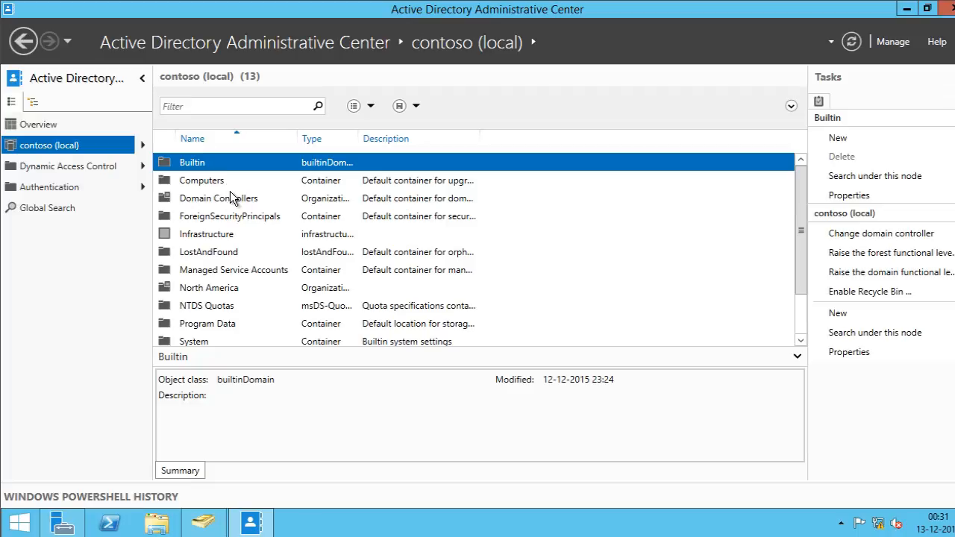
scroll(down, 3)
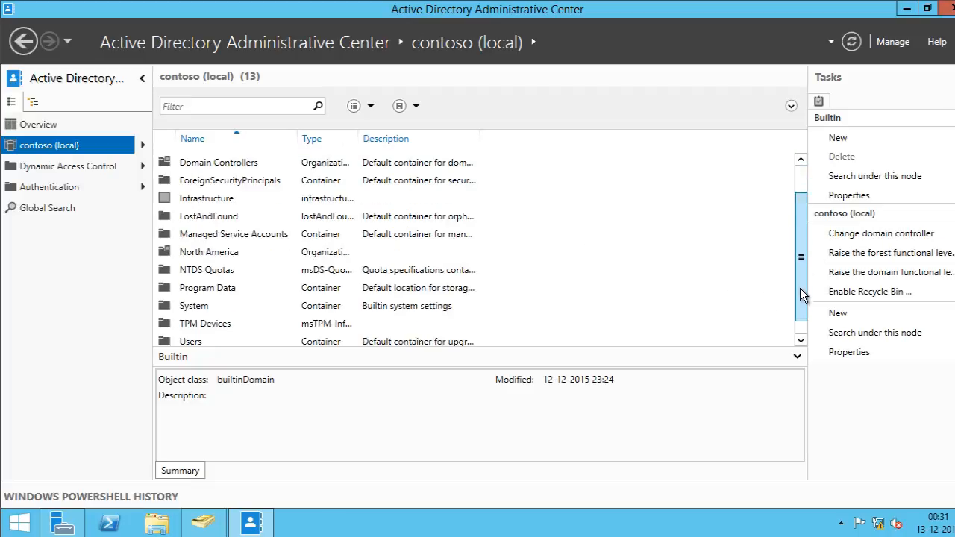
scroll(down, 3)
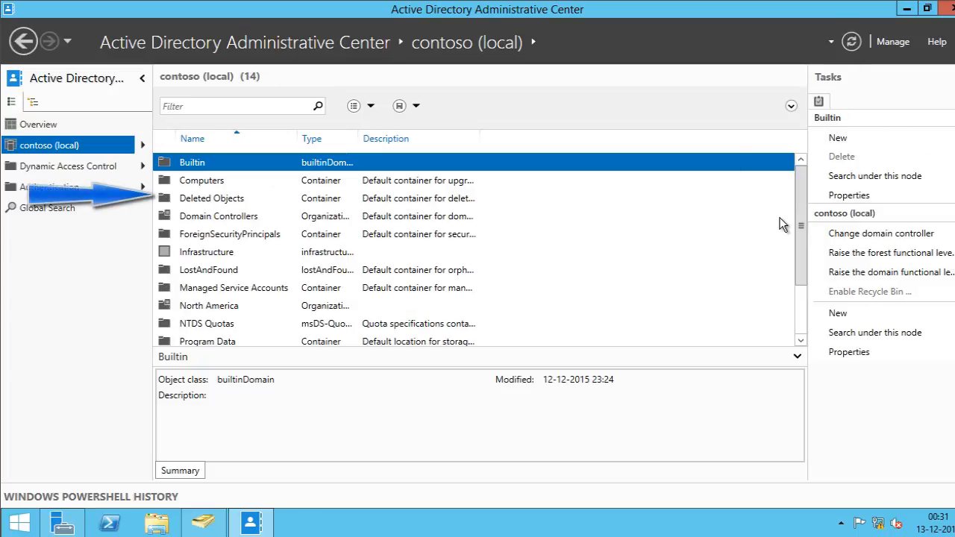
double_click(211, 197)
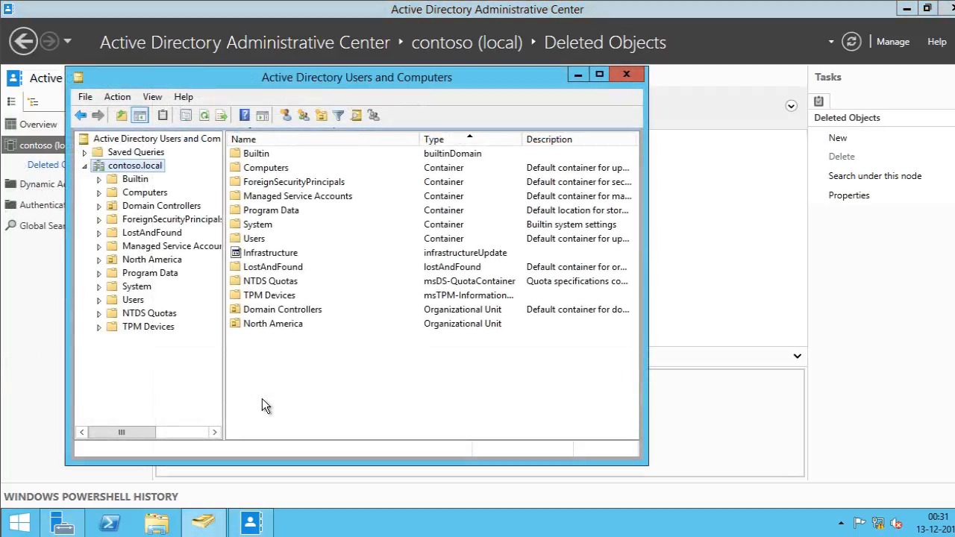
mouse_move(270, 411)
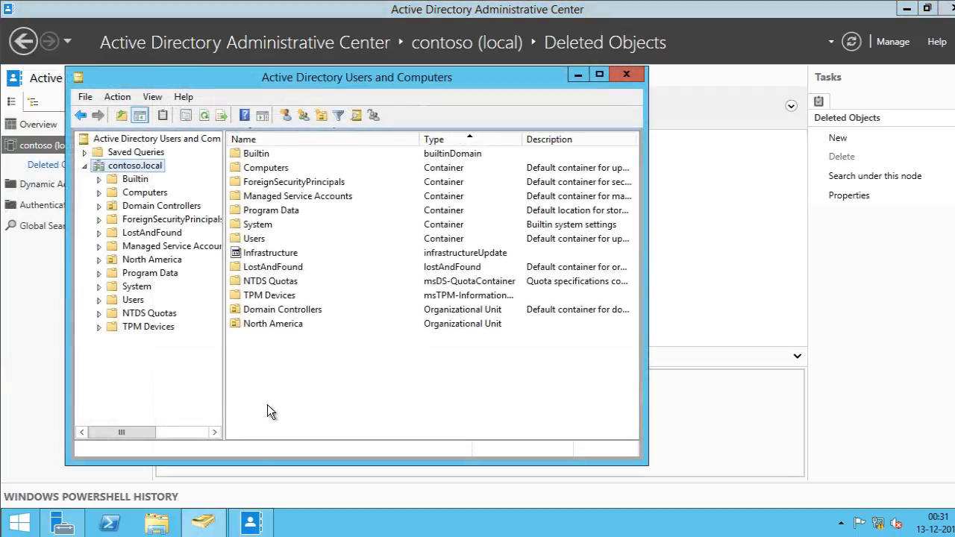
mouse_move(245, 423)
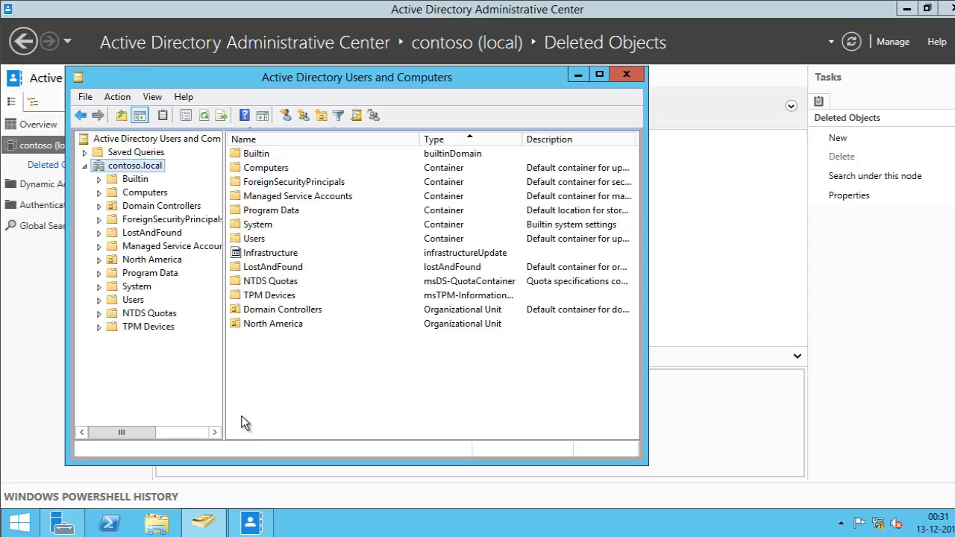
Browse North America and New York OUs and check North America's Object properties.
click(152, 259)
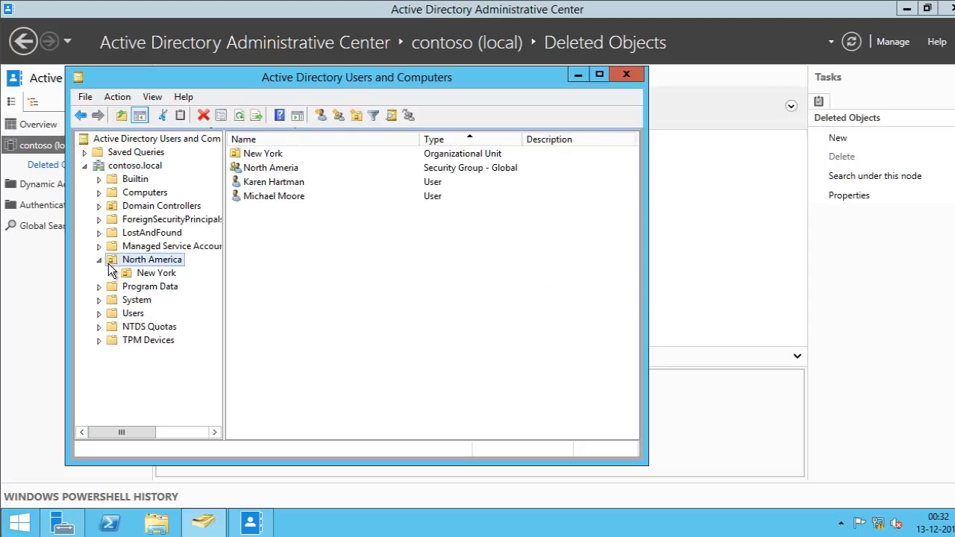
mouse_move(280, 175)
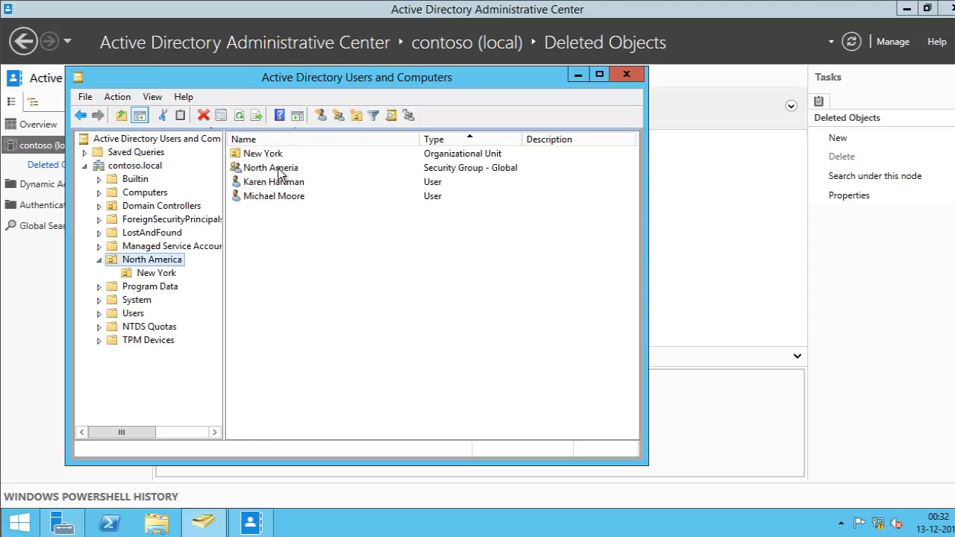
mouse_move(261, 180)
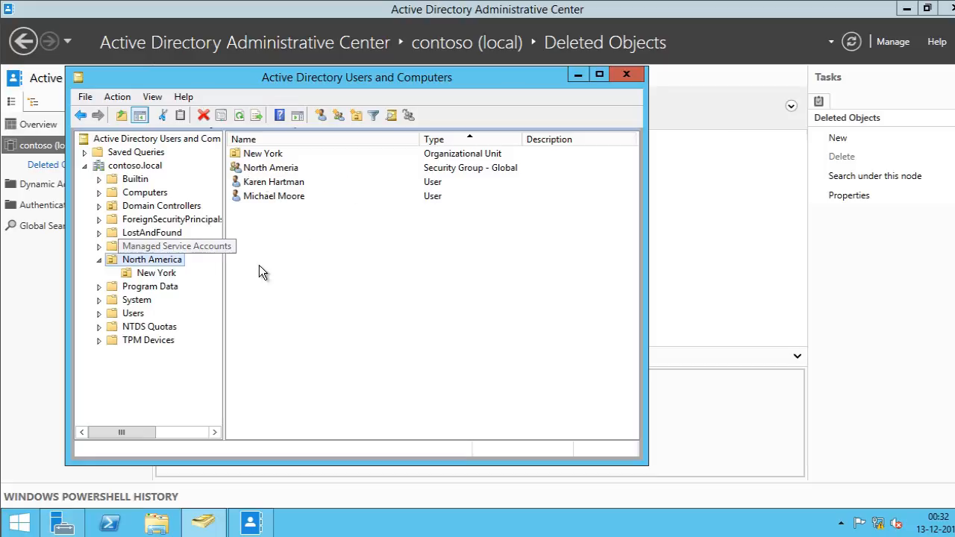
mouse_move(239, 263)
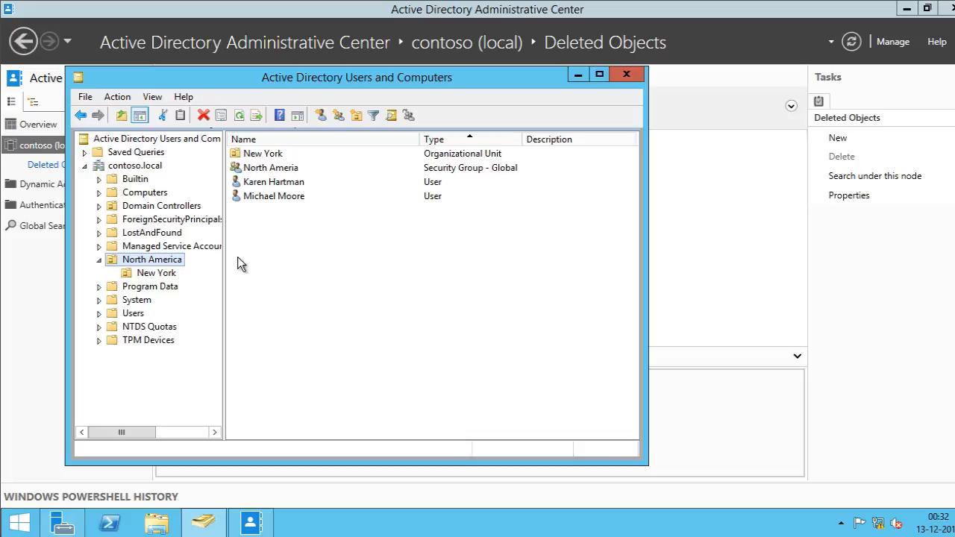
click(156, 273)
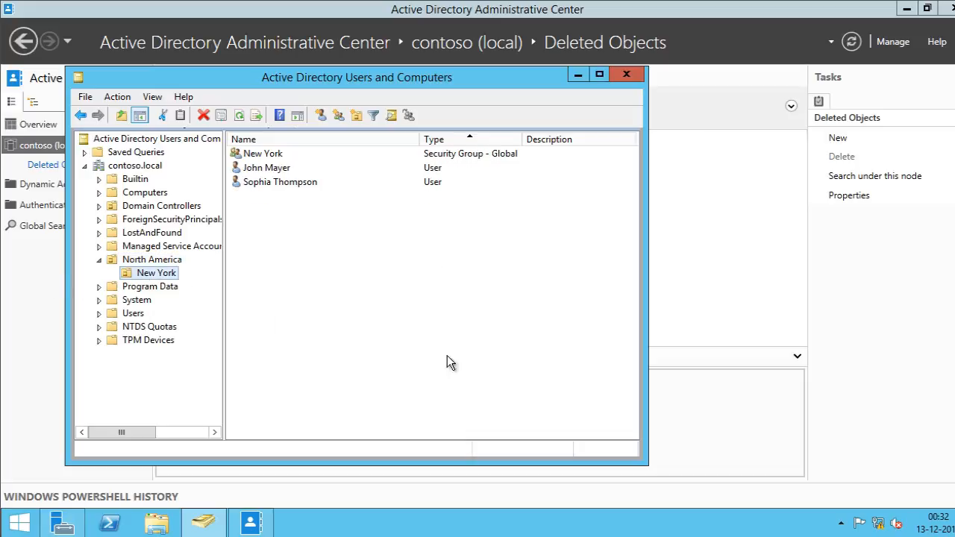
mouse_move(268, 183)
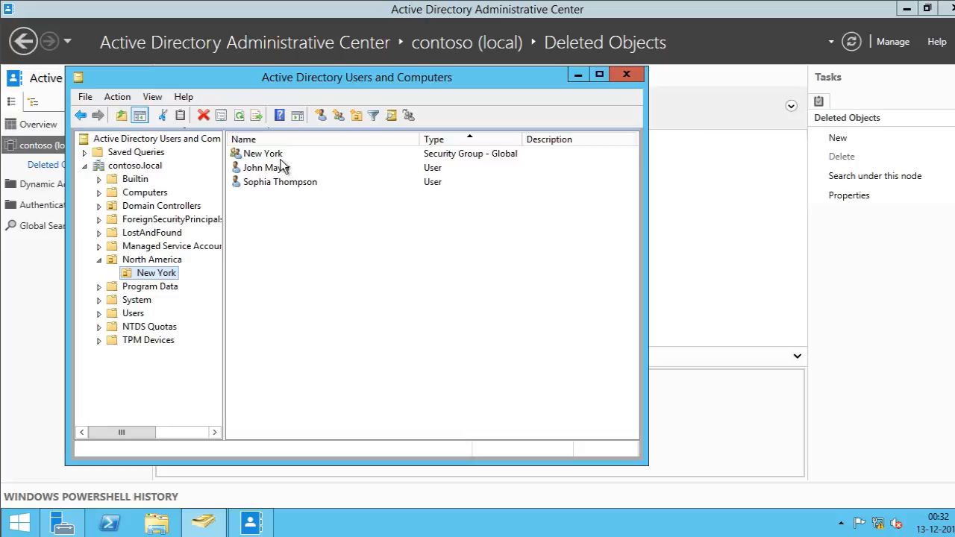
mouse_move(211, 279)
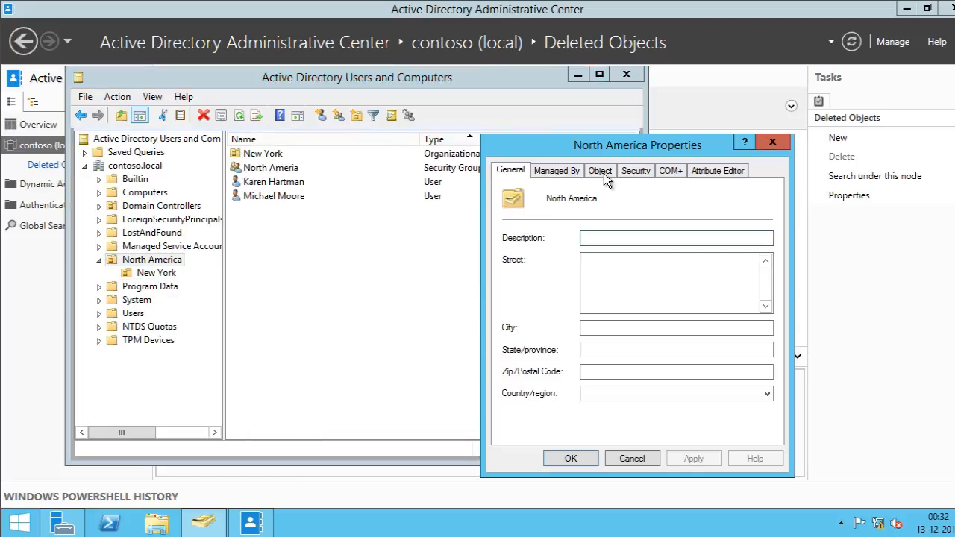
click(600, 170)
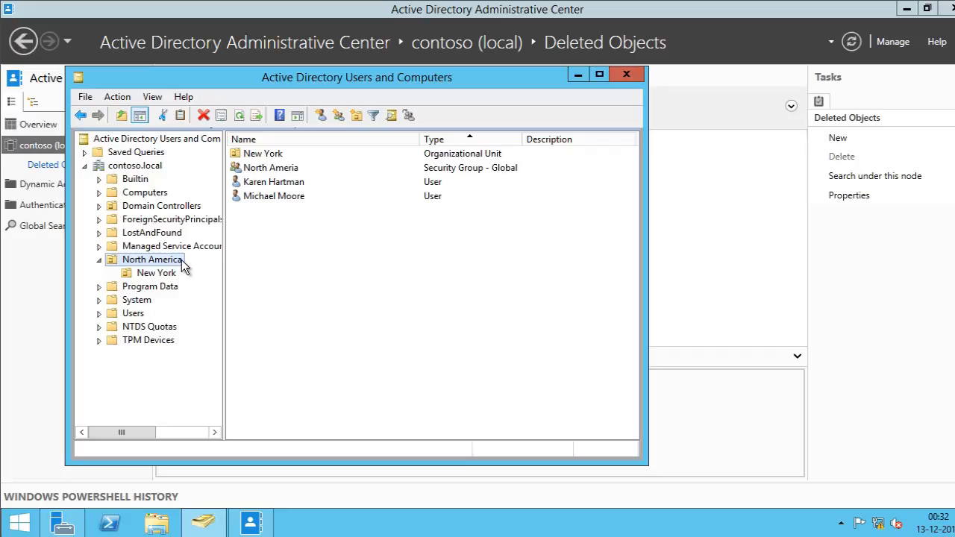
Delete the North America OU using Delete Subtree, then return to ADAC.
click(203, 115)
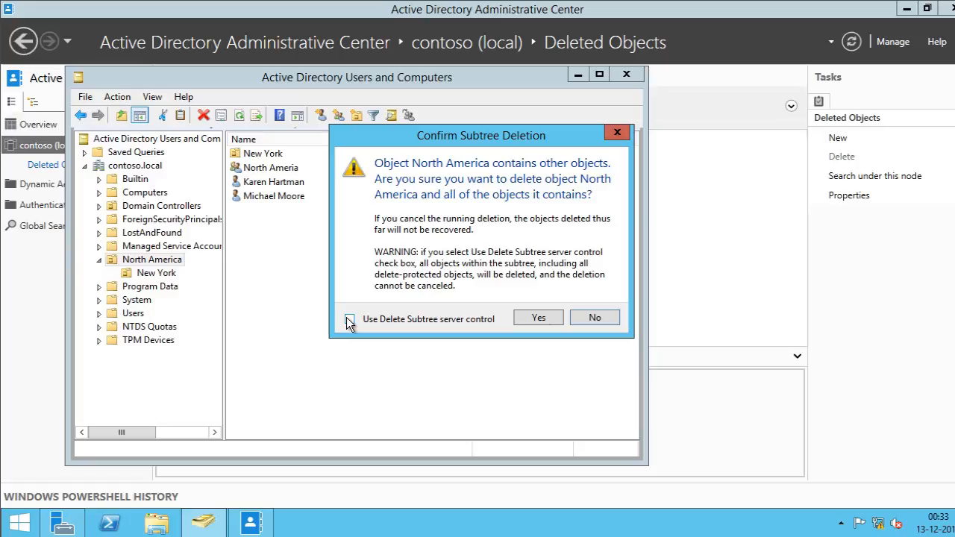
click(349, 318)
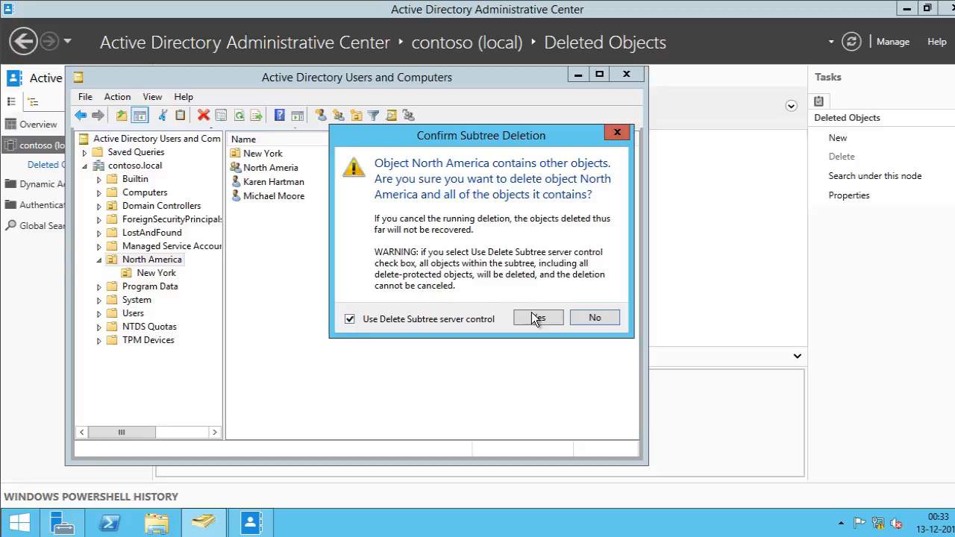
click(539, 317)
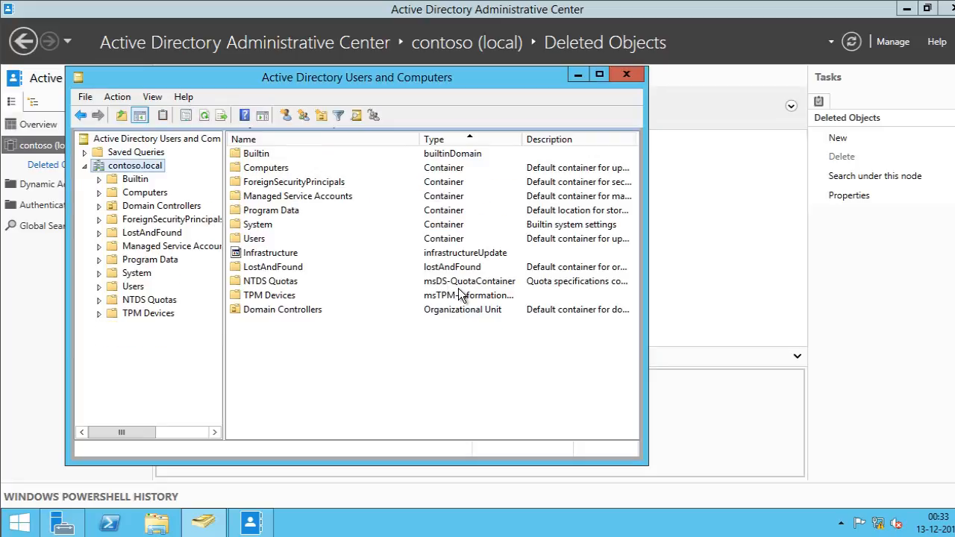
mouse_move(804, 288)
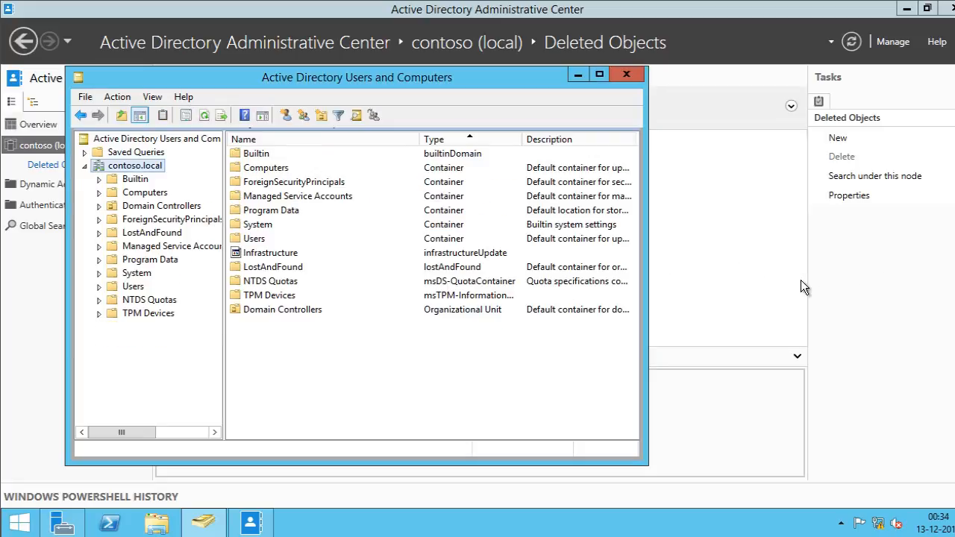
click(626, 74)
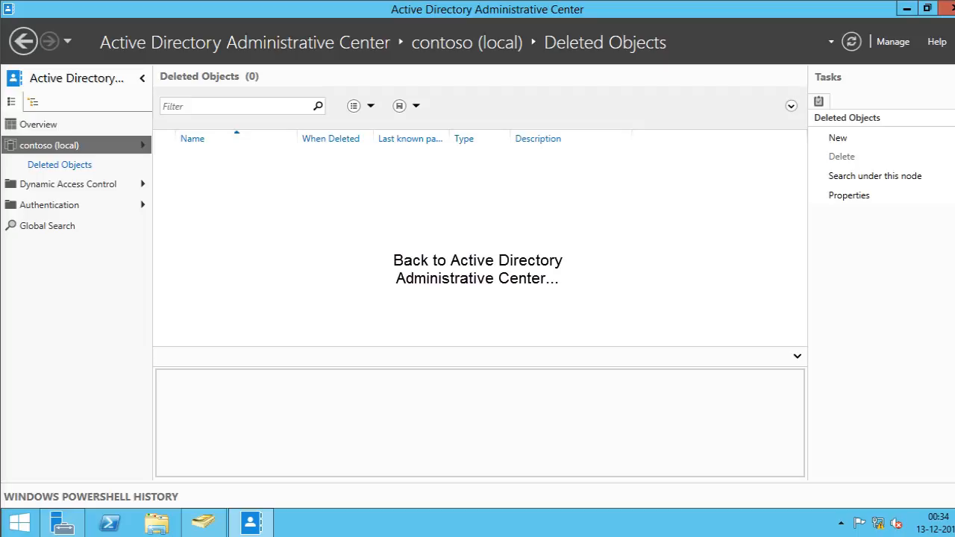
mouse_move(851, 42)
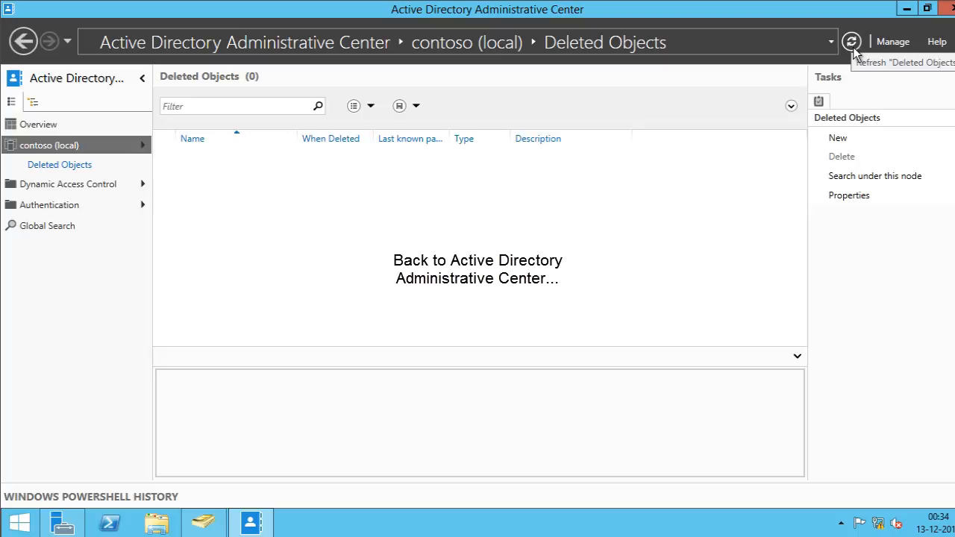
Refresh Deleted Objects to list the eight deleted users, groups and OUs.
click(851, 41)
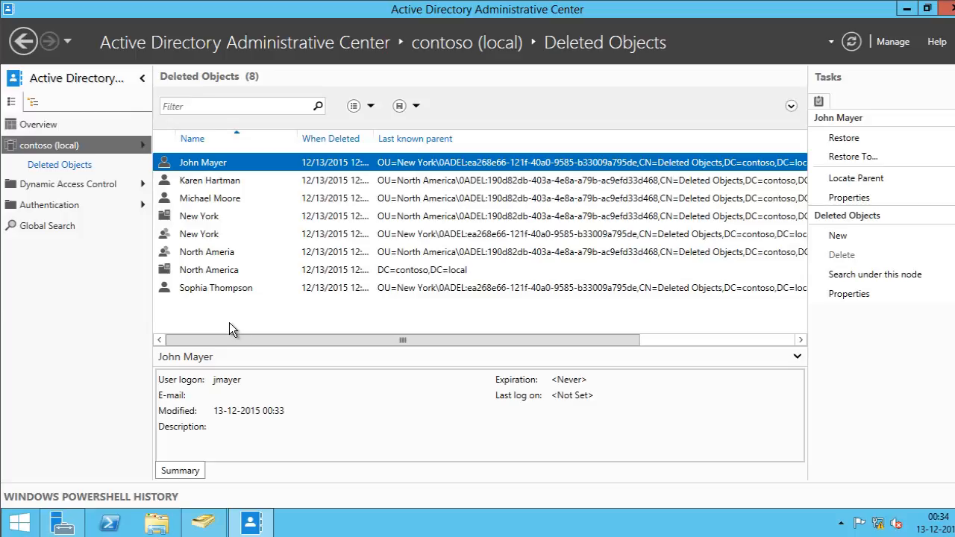
mouse_move(484, 277)
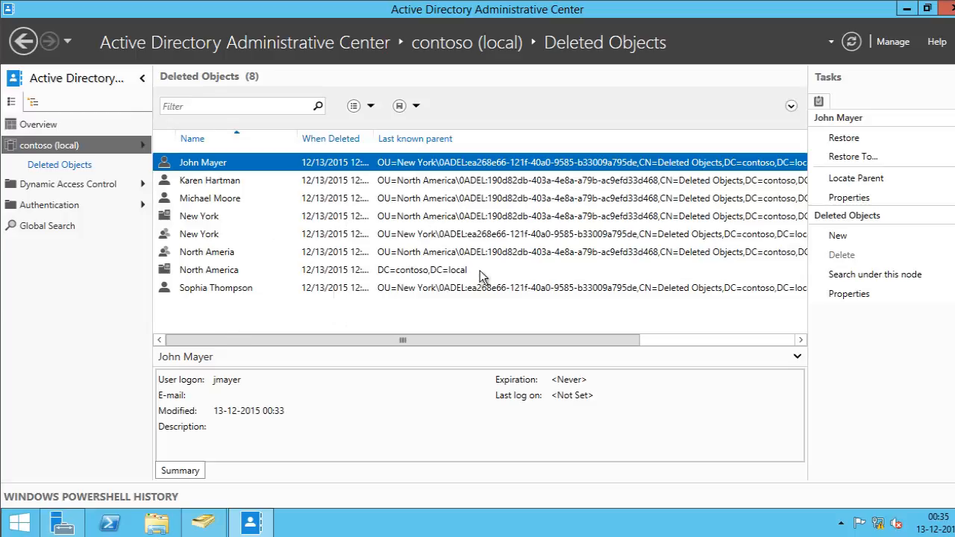
mouse_move(343, 186)
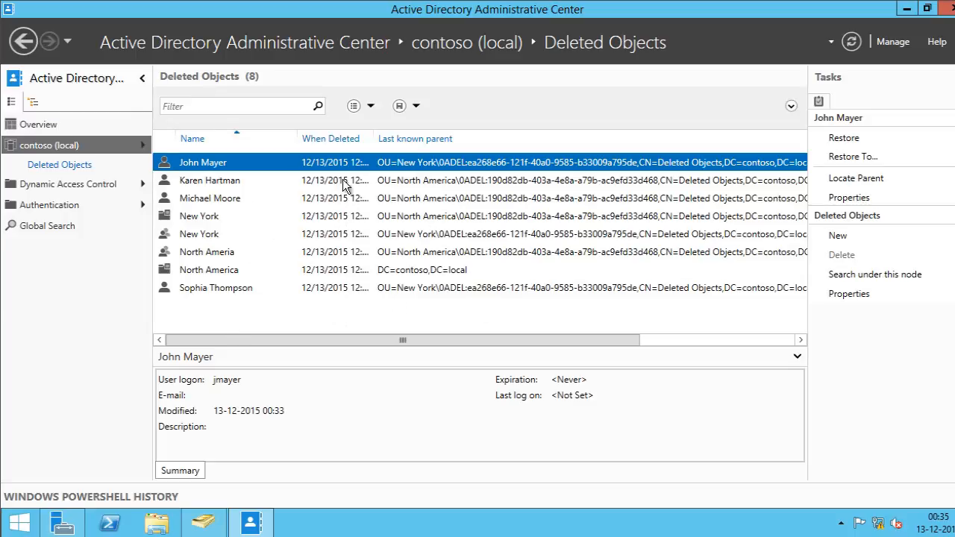
mouse_move(481, 317)
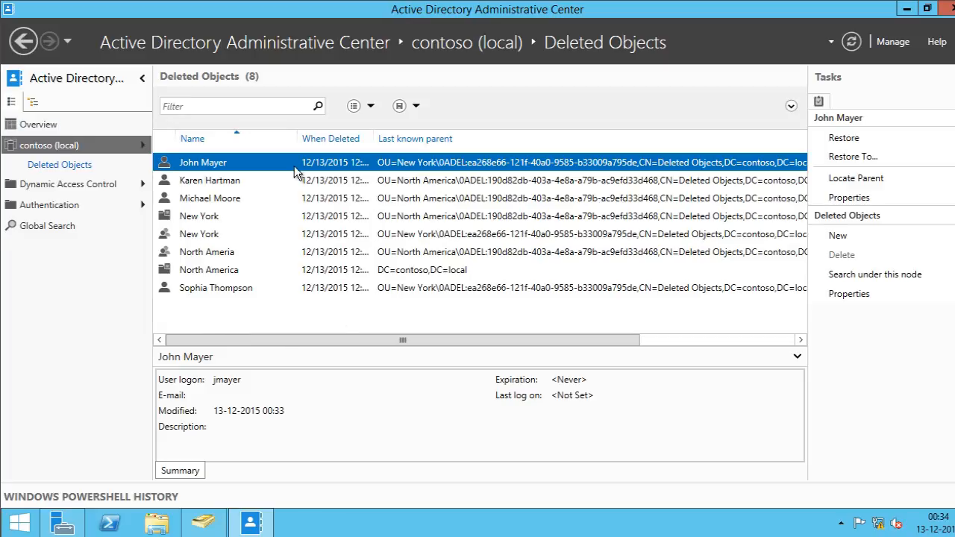
mouse_move(397, 302)
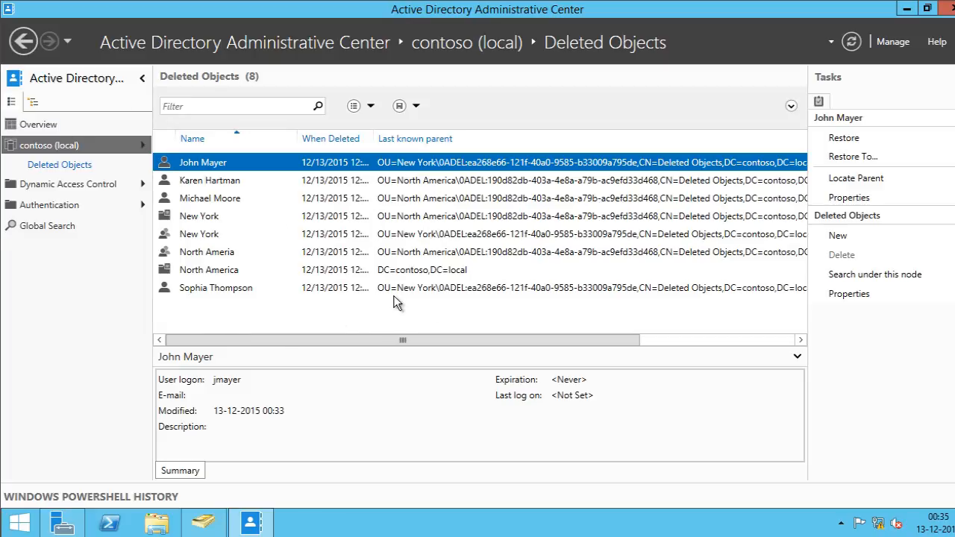
mouse_move(603, 281)
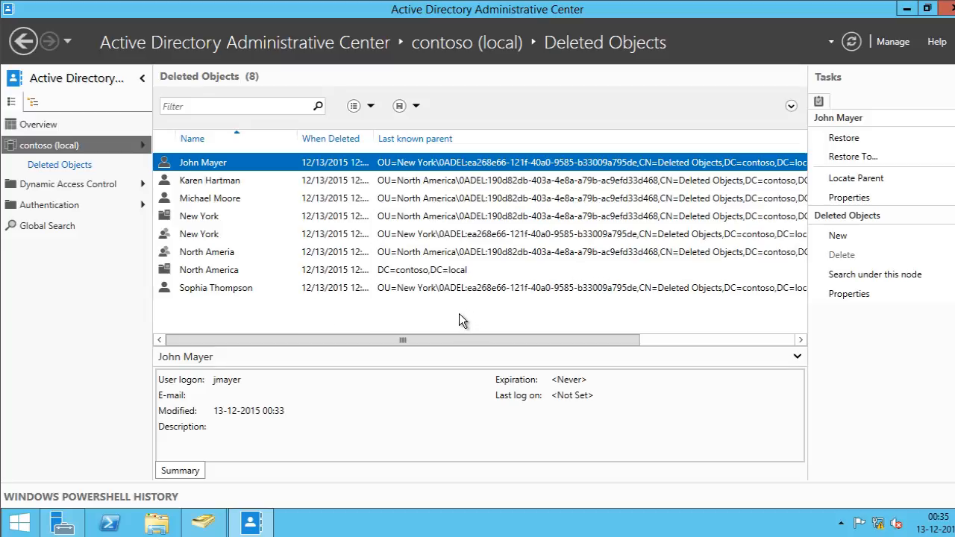
mouse_move(383, 326)
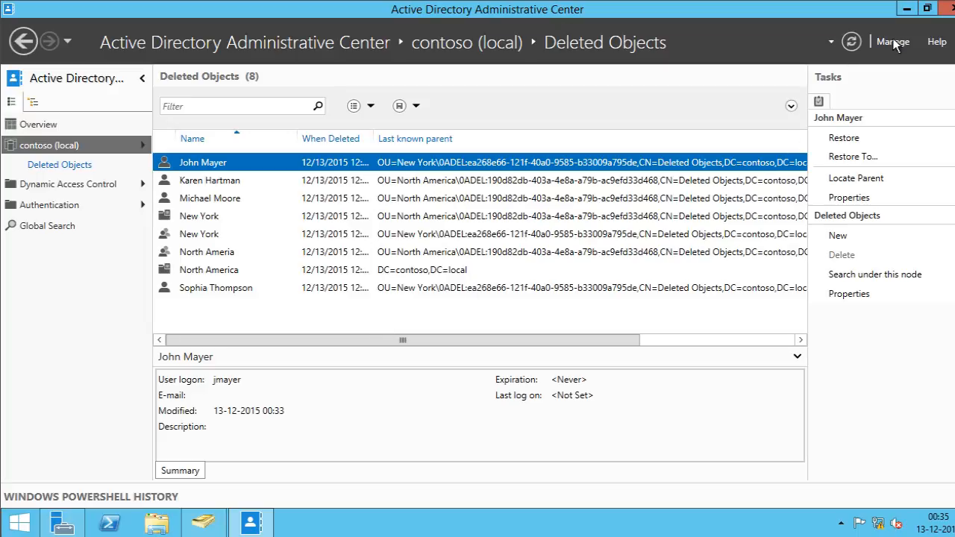
click(892, 42)
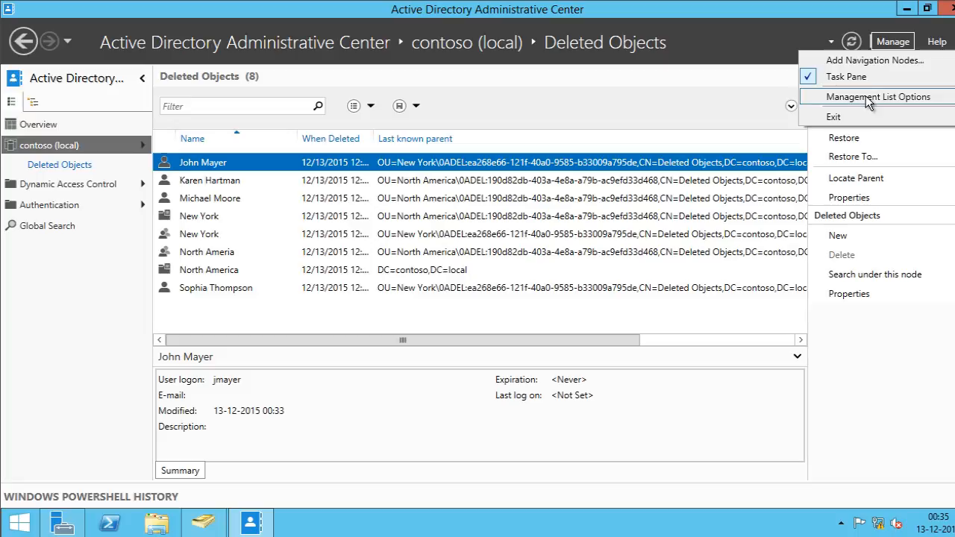
click(880, 97)
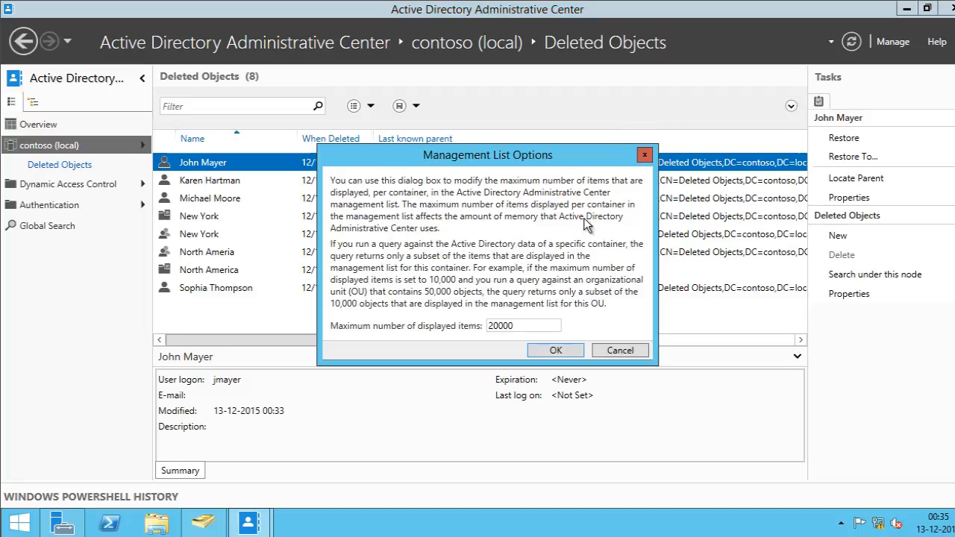
triple_click(522, 325)
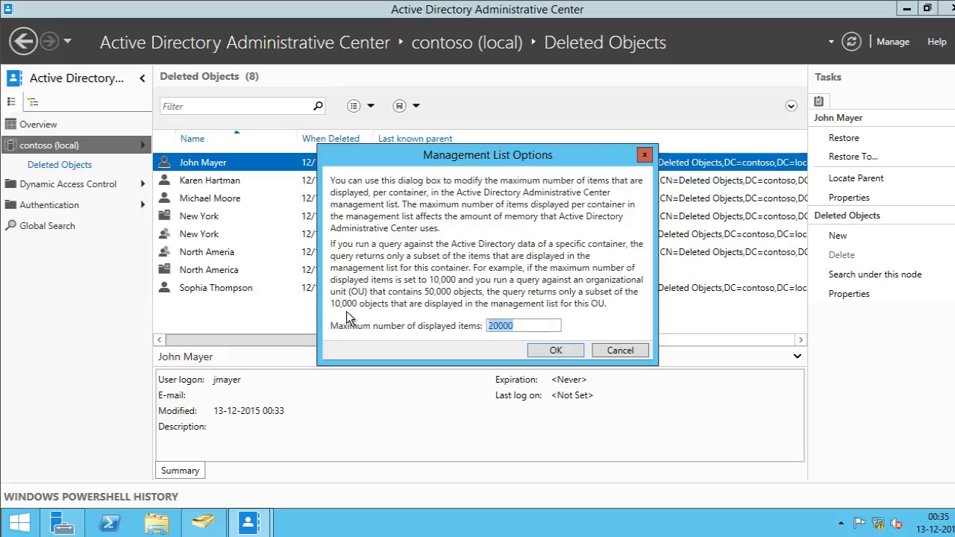
mouse_move(526, 306)
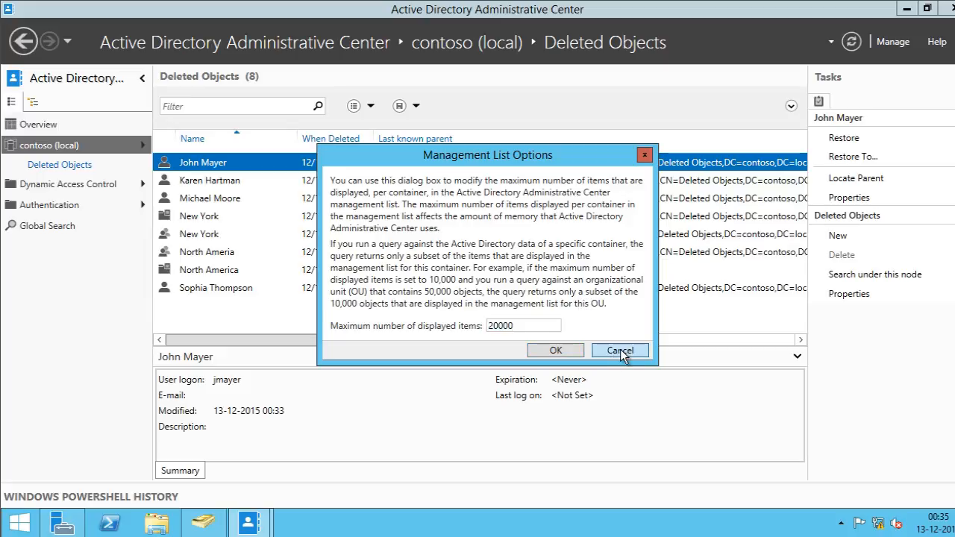
click(620, 350)
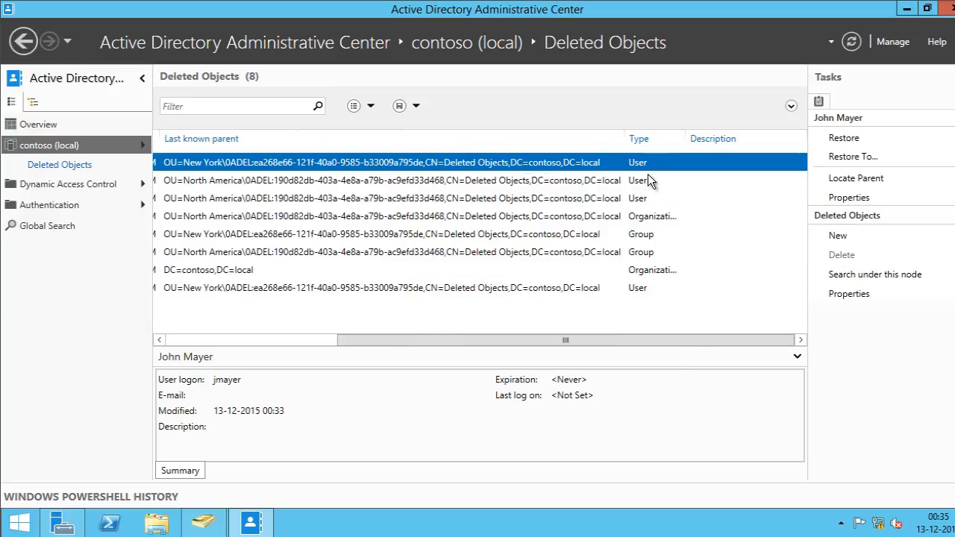
mouse_move(727, 218)
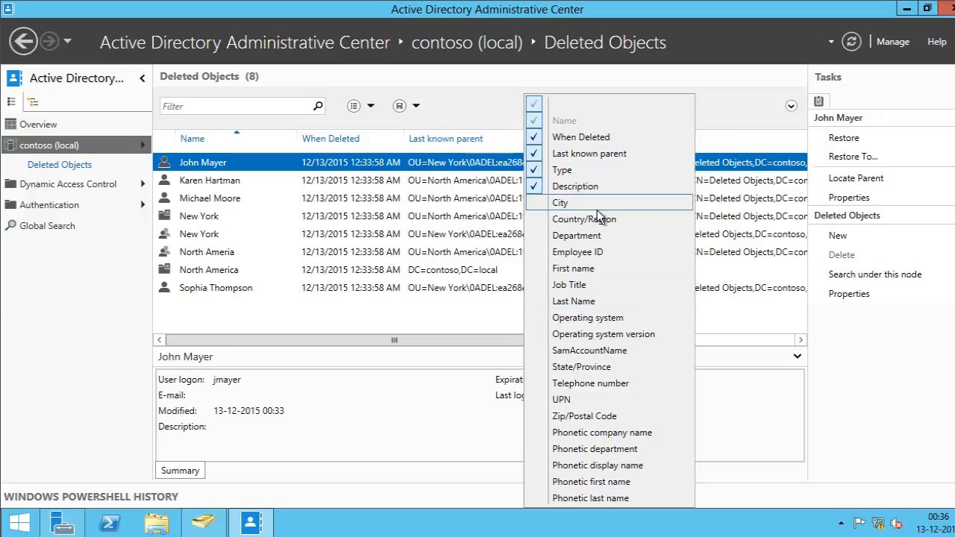
mouse_move(609, 399)
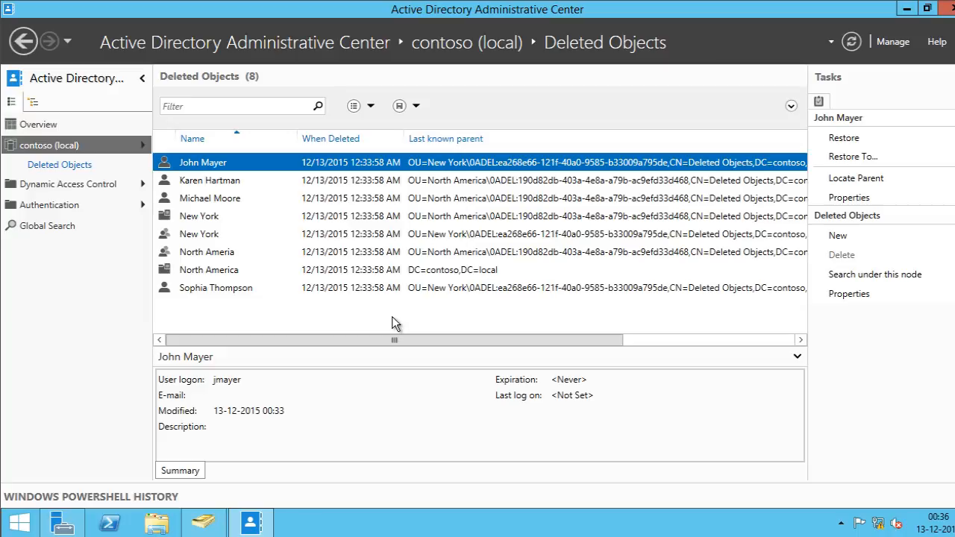
mouse_move(241, 105)
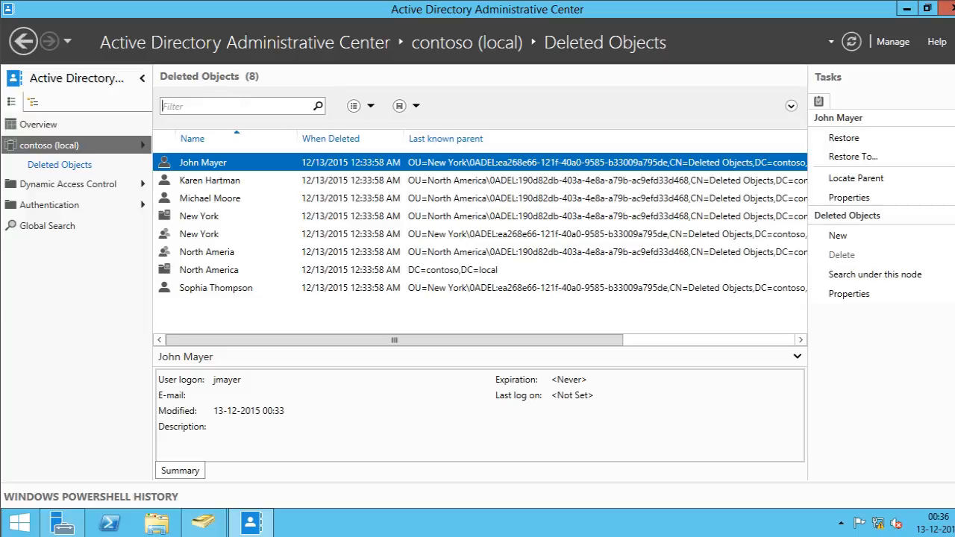
text(John)
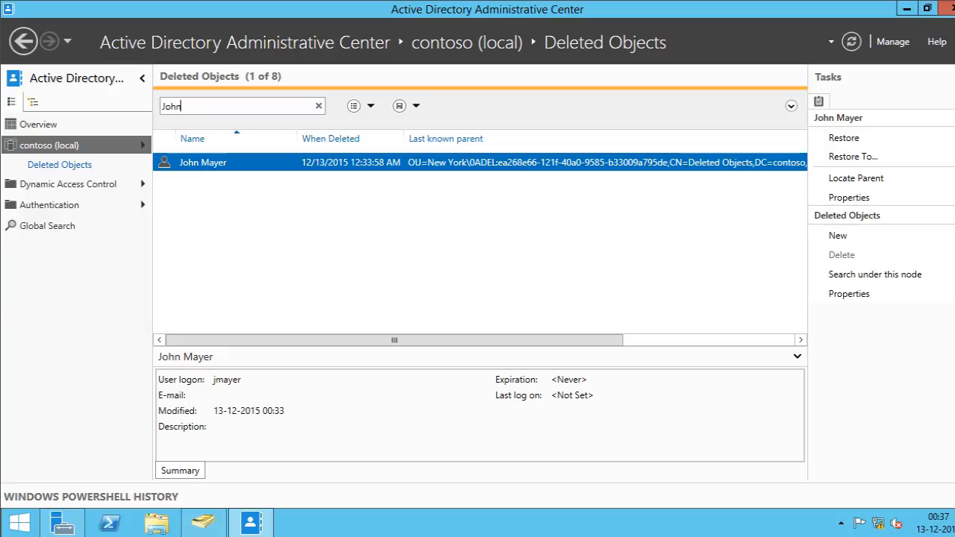
click(790, 105)
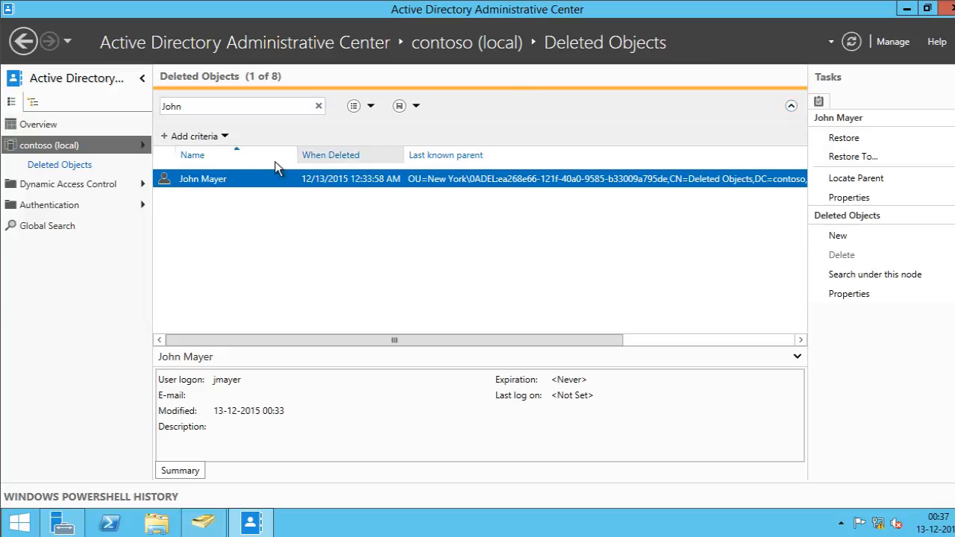
click(194, 135)
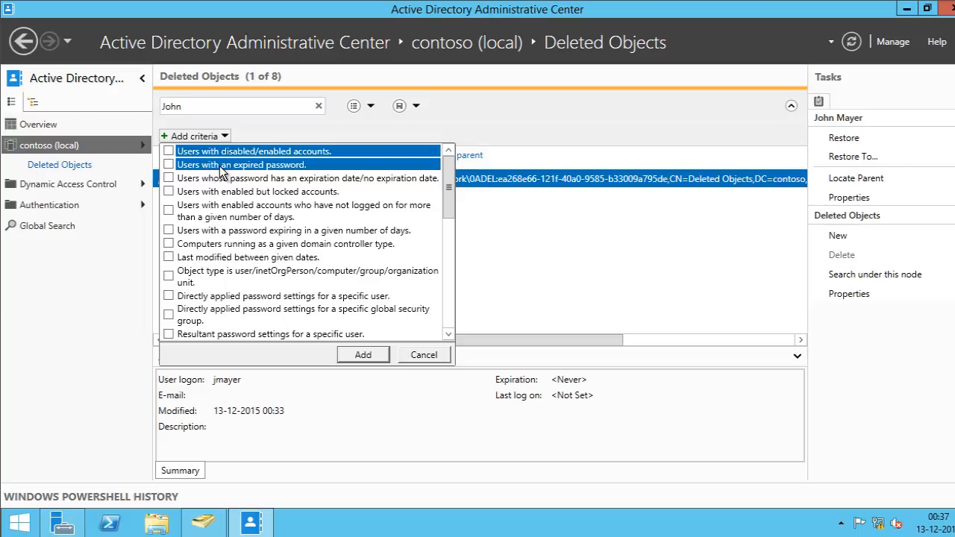
mouse_move(341, 176)
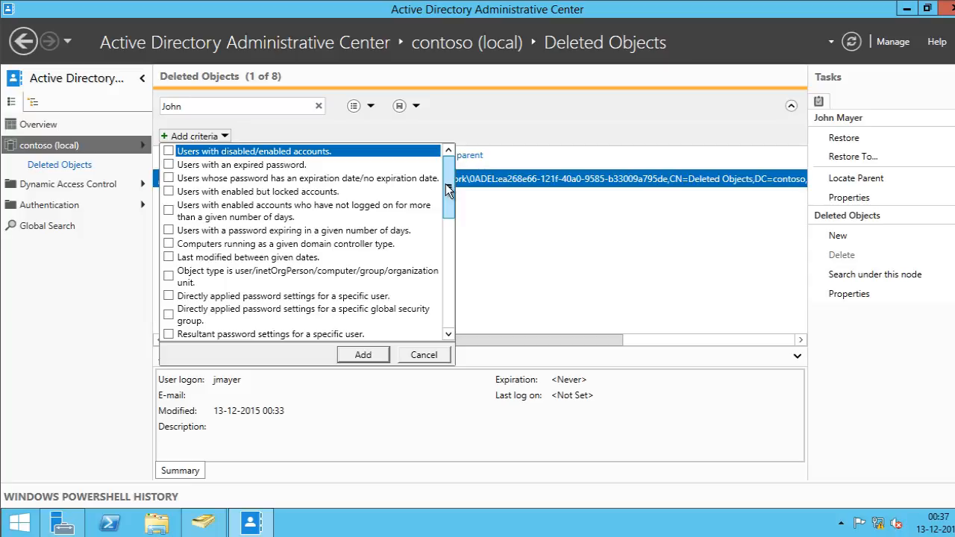
scroll(down, 3)
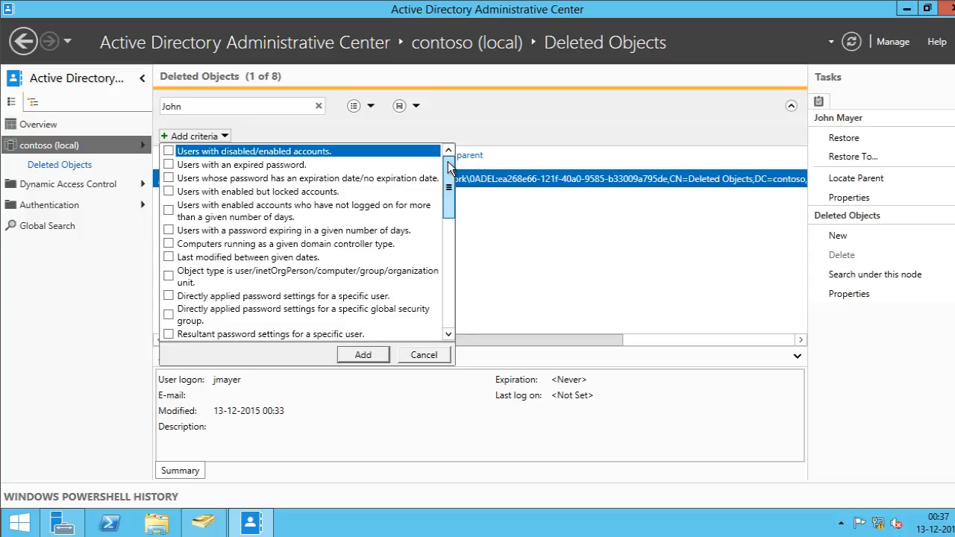
scroll(down, 3)
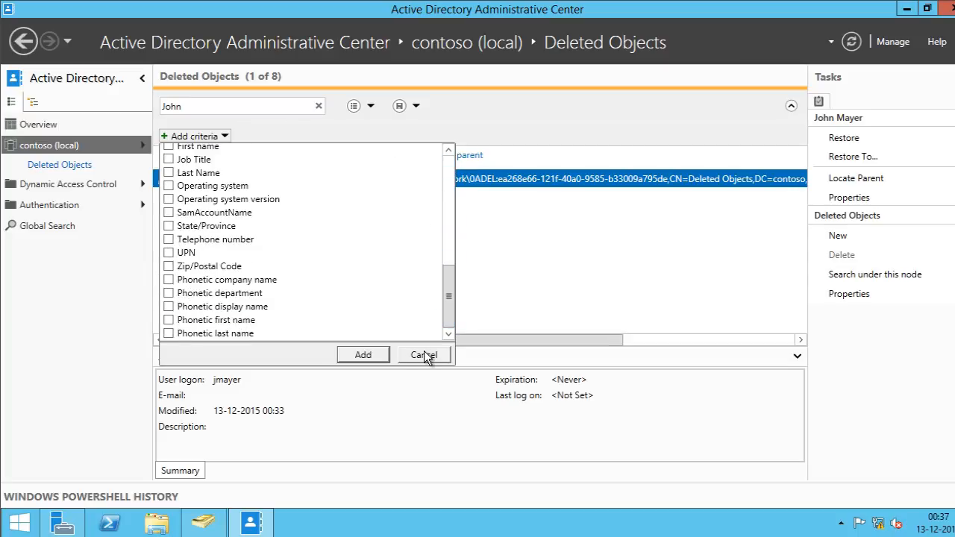
click(424, 354)
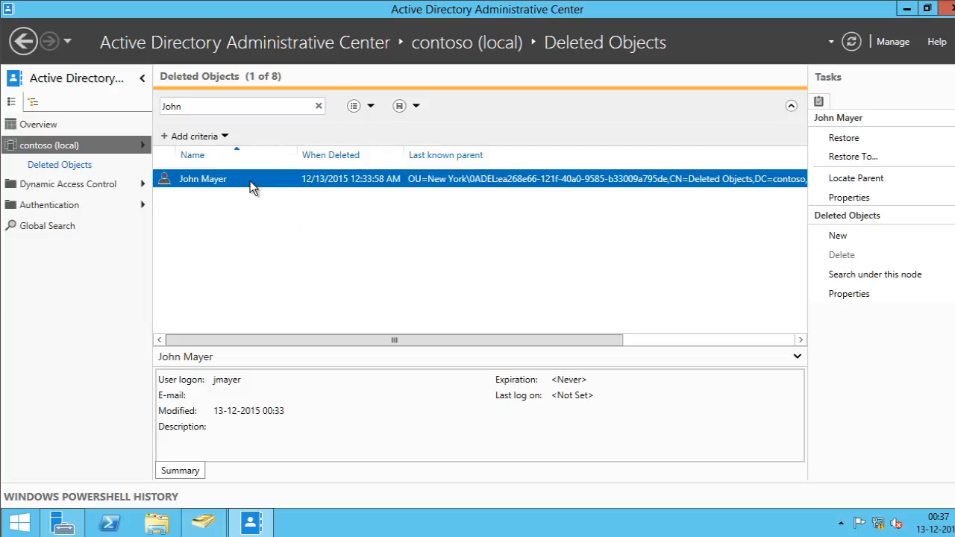
mouse_move(267, 190)
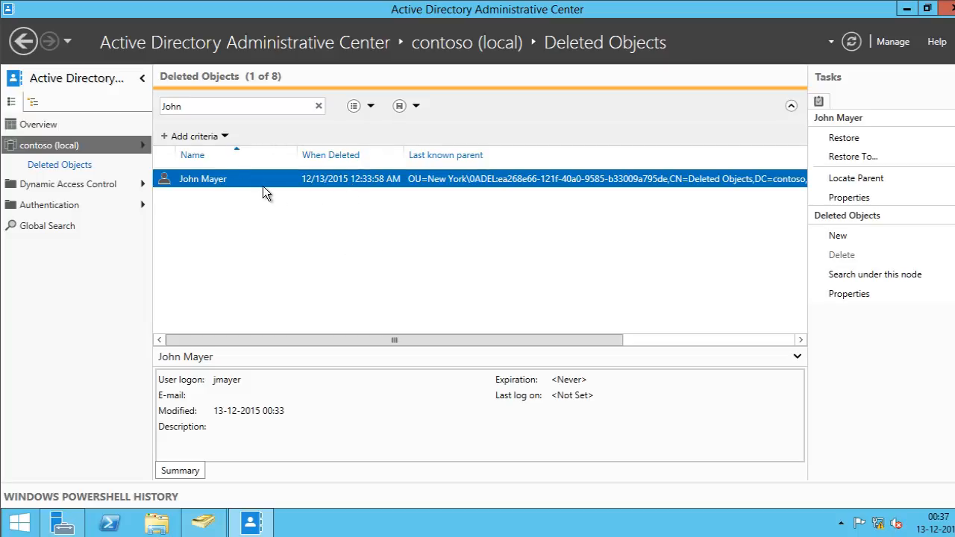
right_click(202, 179)
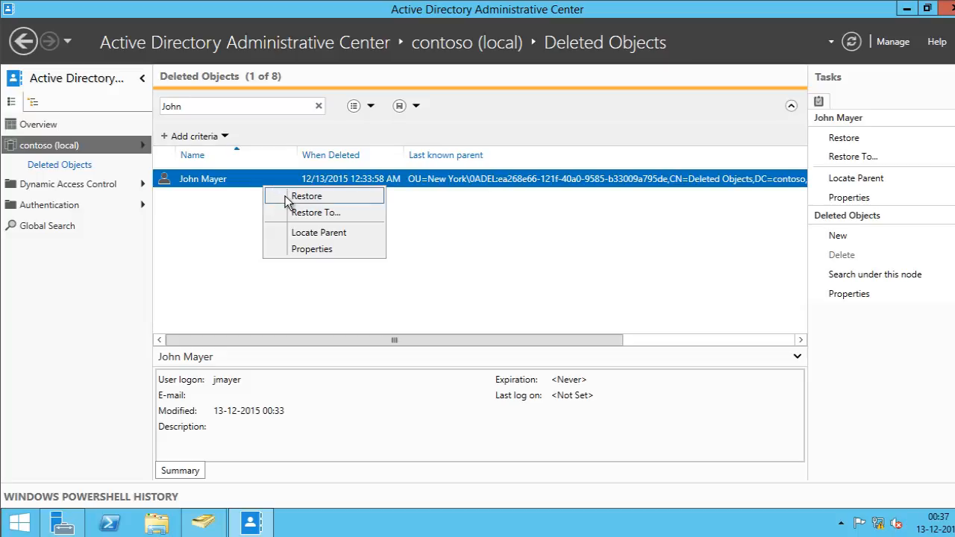
mouse_move(334, 200)
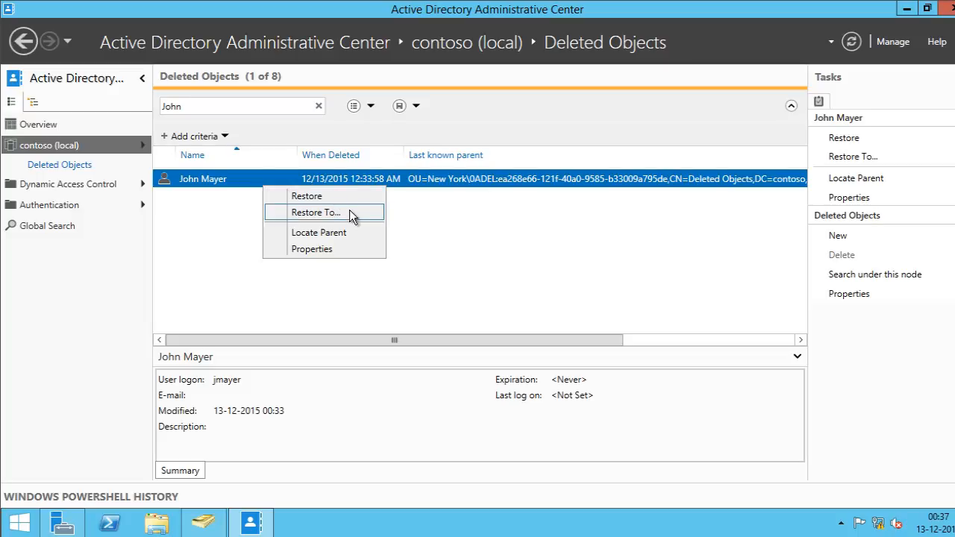
mouse_move(379, 218)
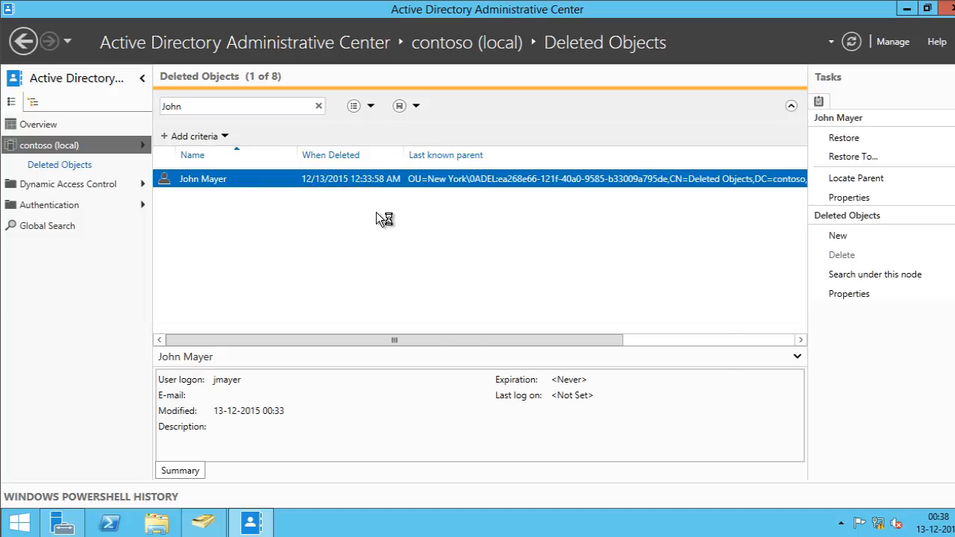
click(853, 156)
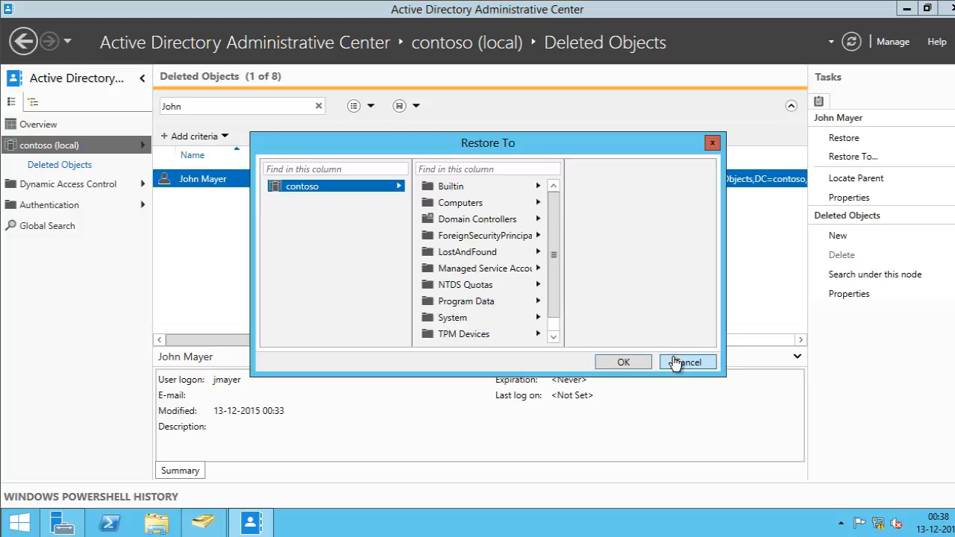
click(686, 362)
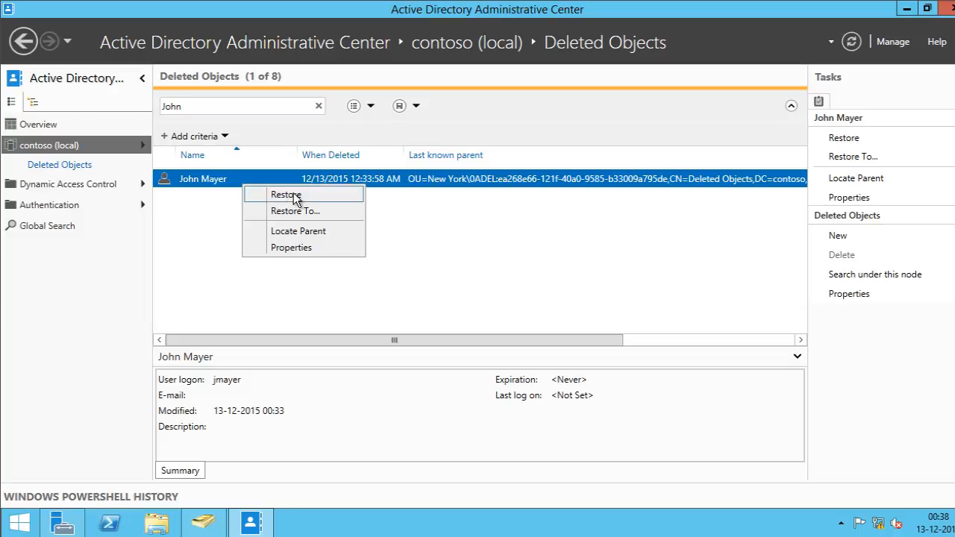
mouse_move(320, 200)
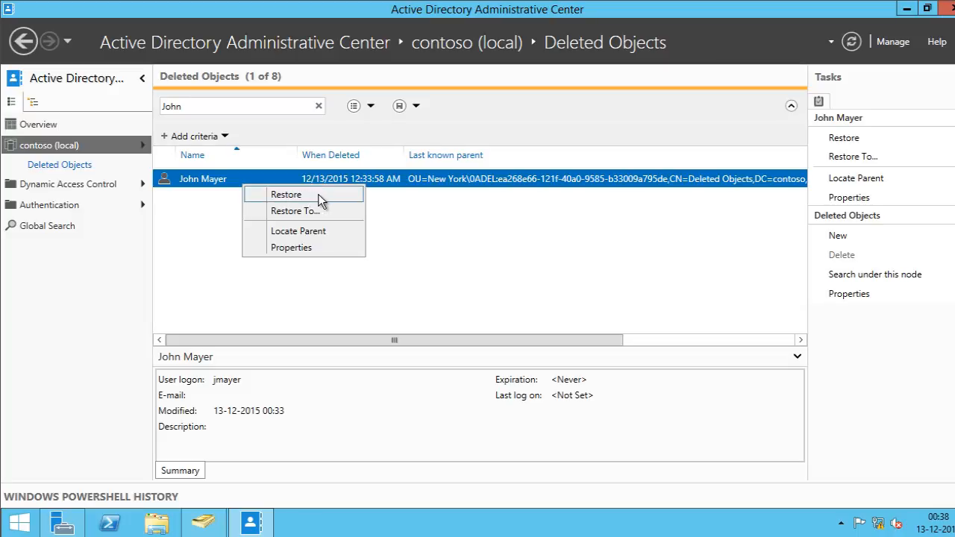
click(286, 194)
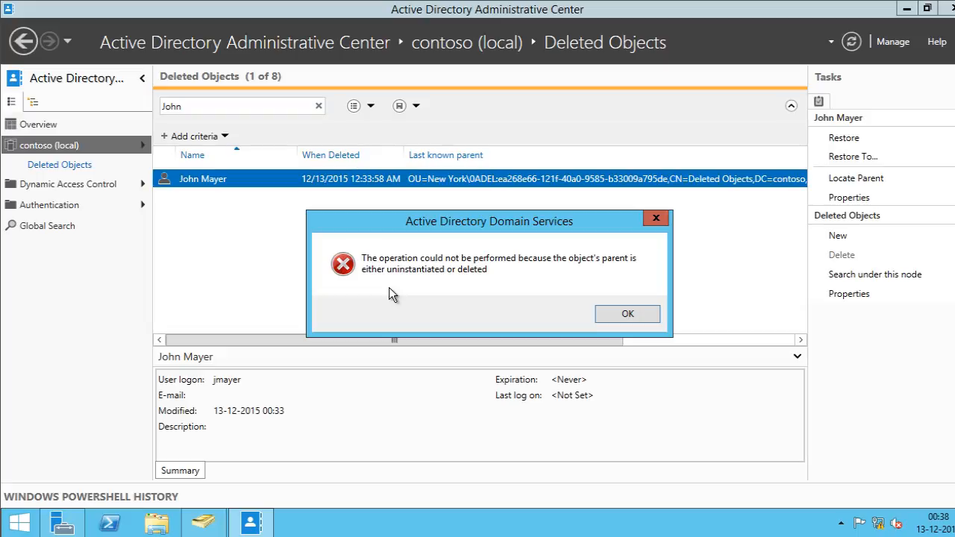
click(627, 314)
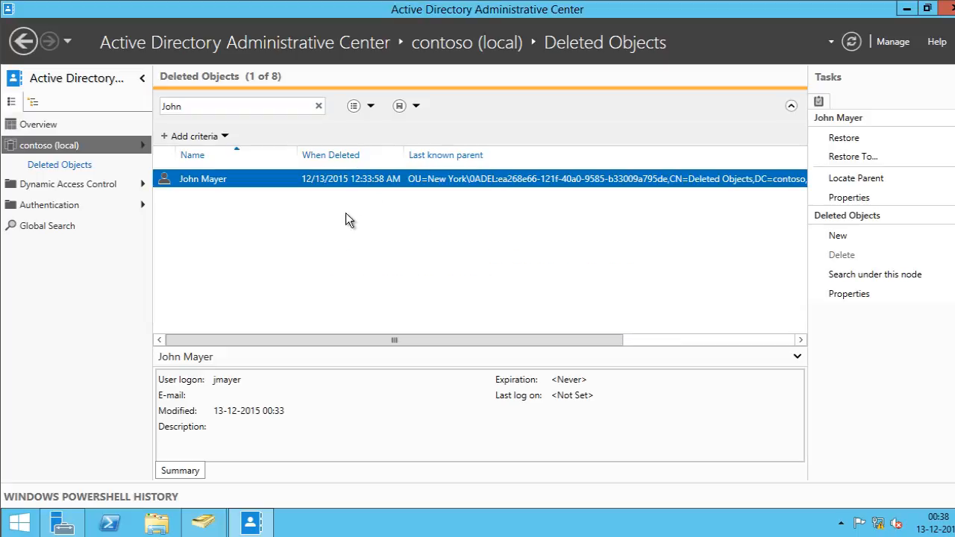
mouse_move(435, 185)
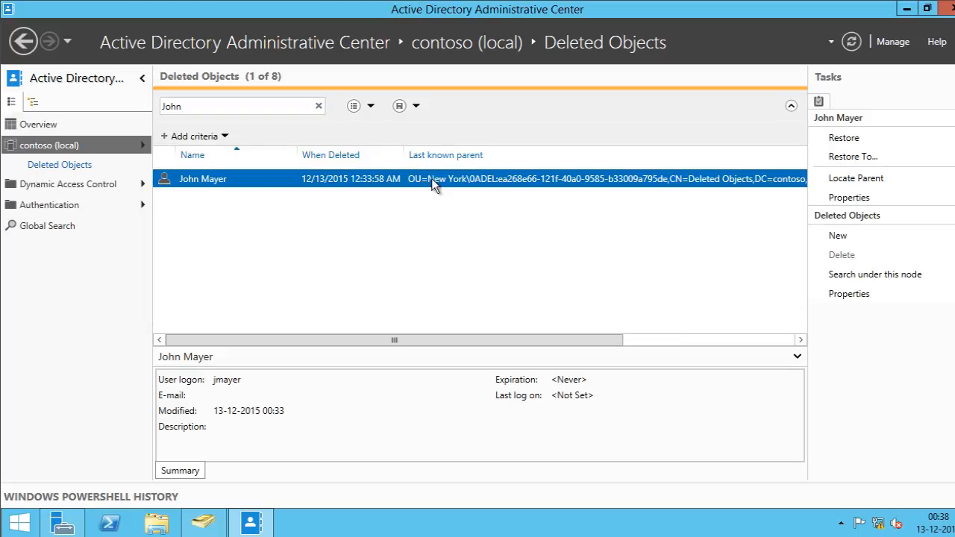
mouse_move(441, 189)
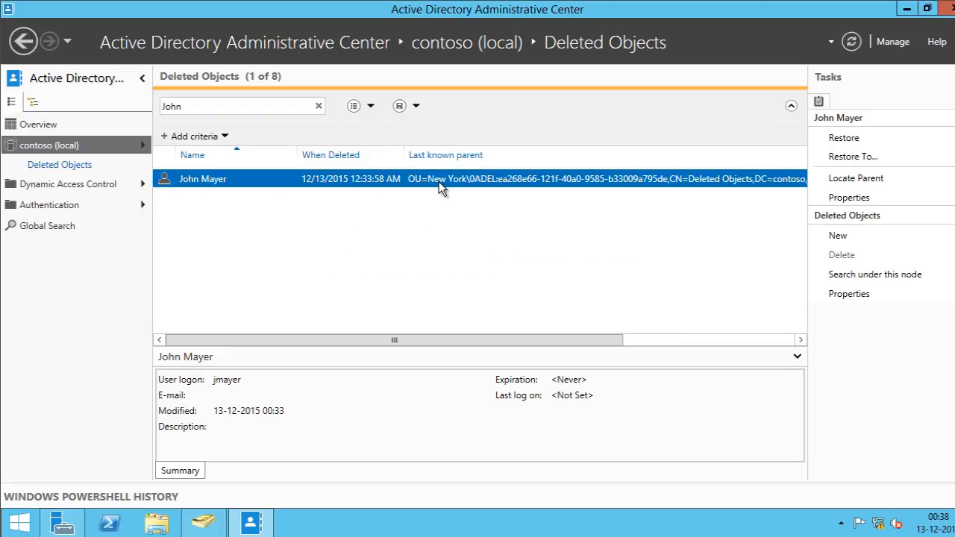
mouse_move(518, 189)
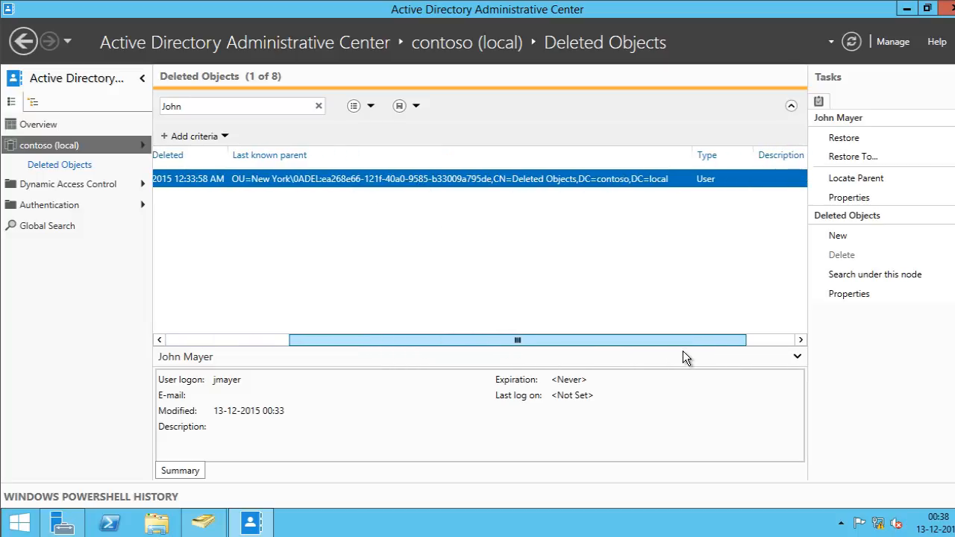
click(319, 105)
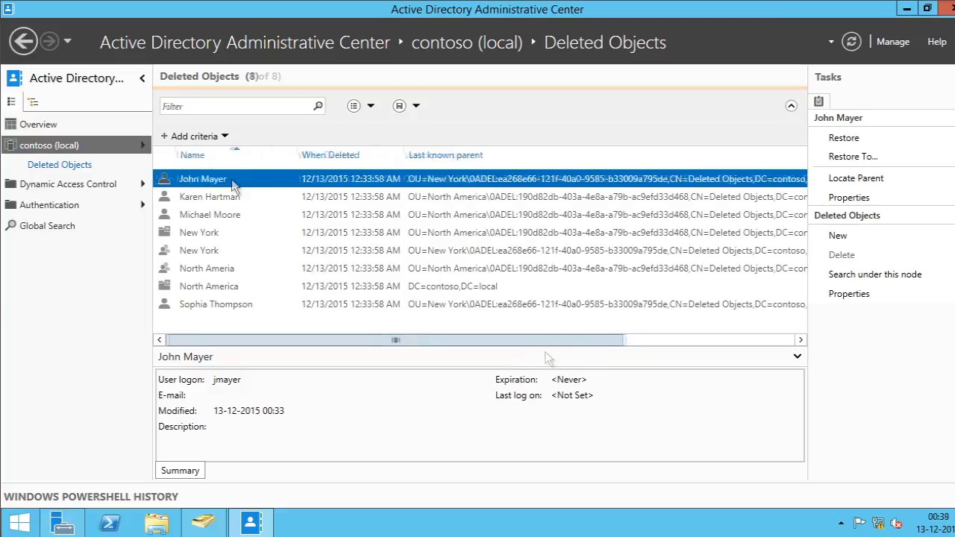
right_click(203, 178)
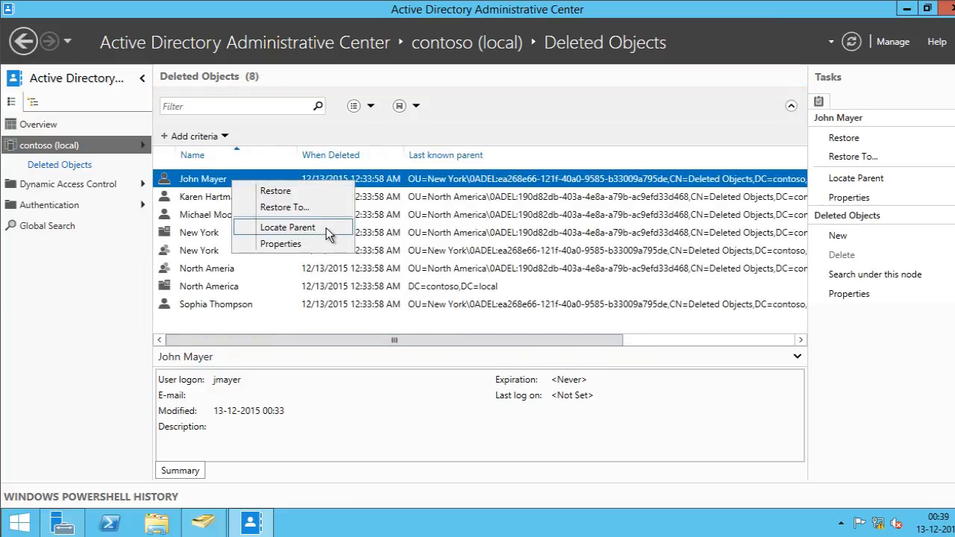
click(199, 233)
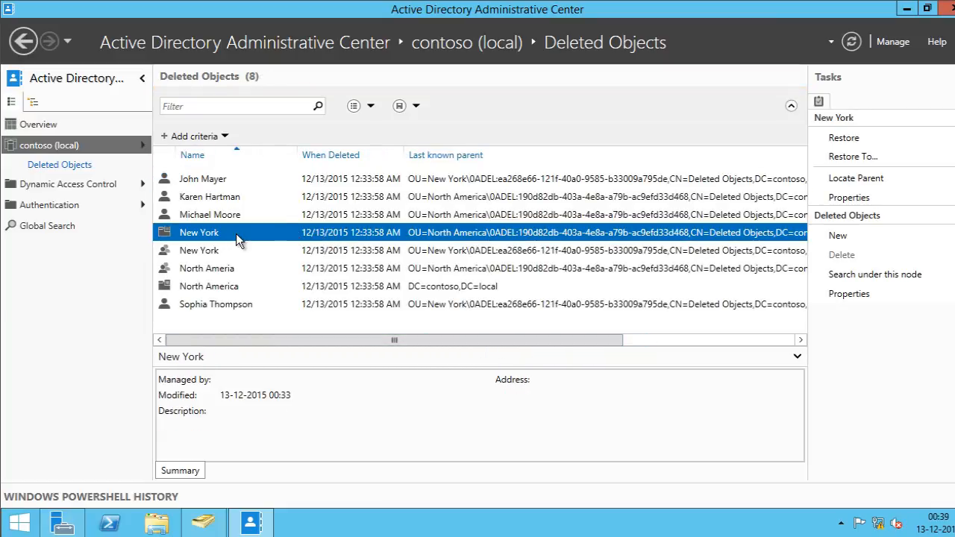
right_click(199, 232)
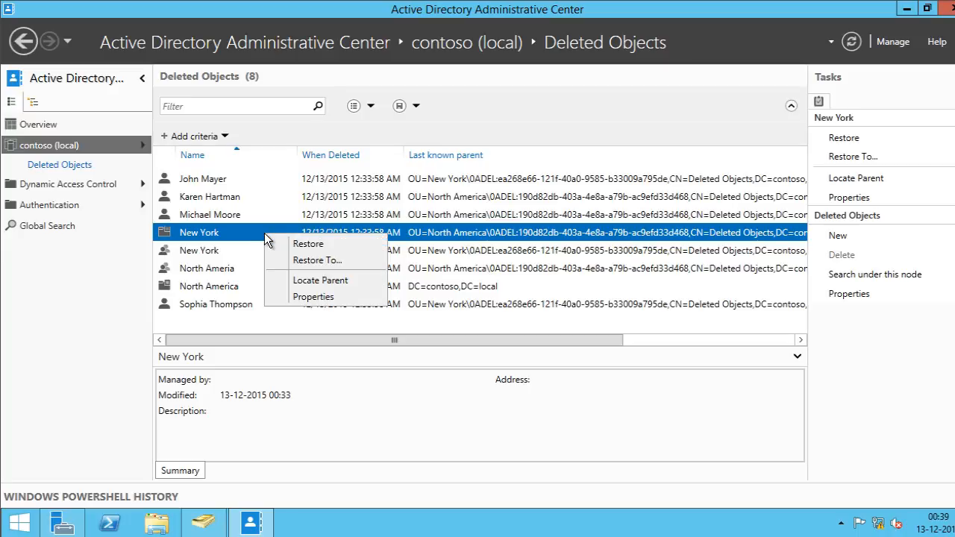
mouse_move(346, 246)
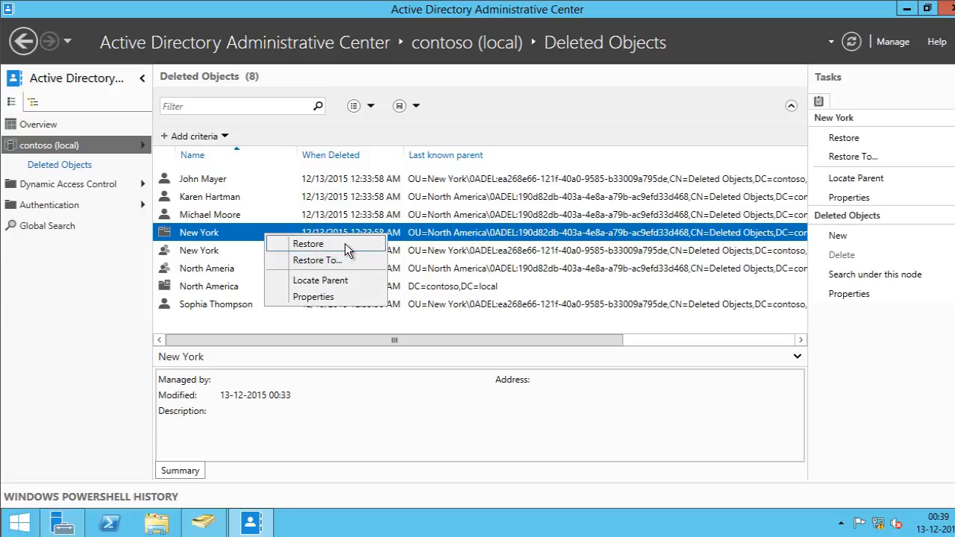
click(308, 243)
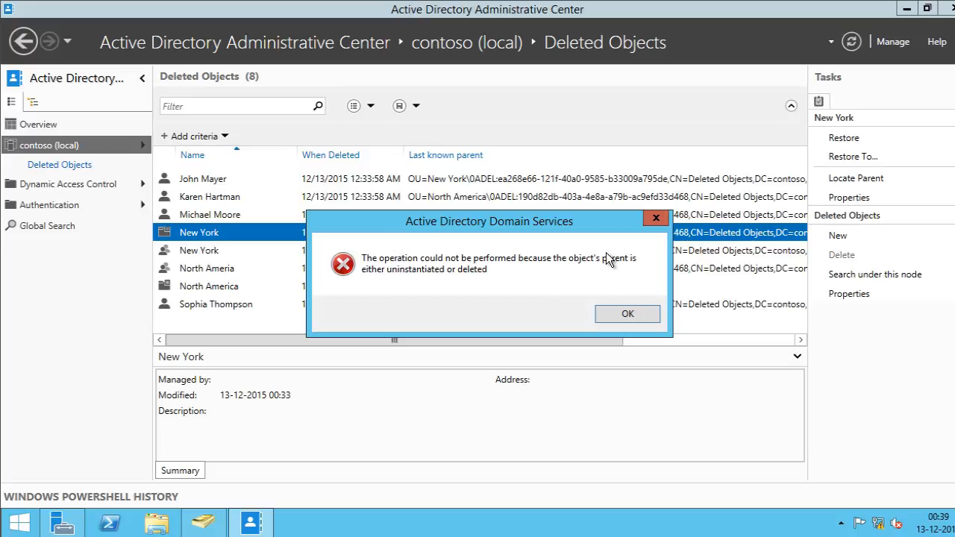
mouse_move(627, 308)
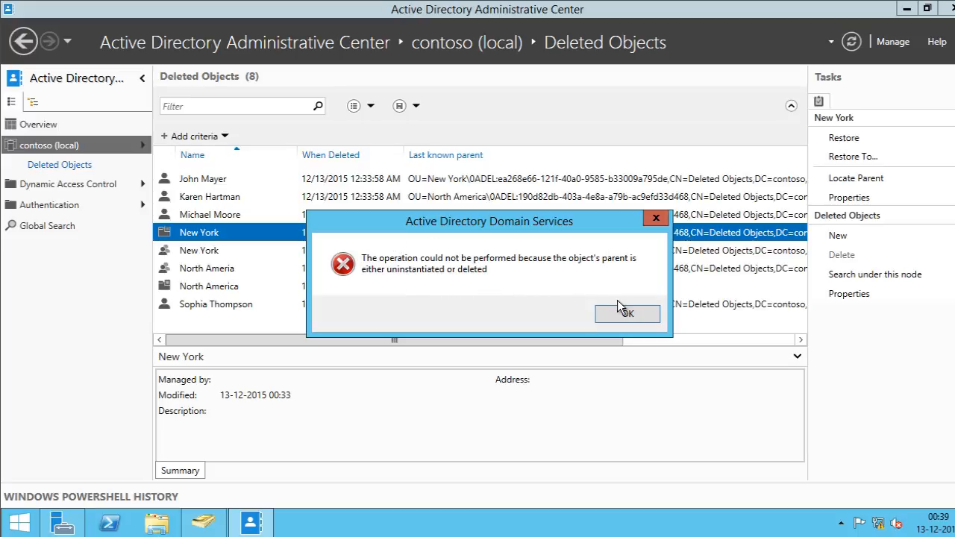
click(627, 313)
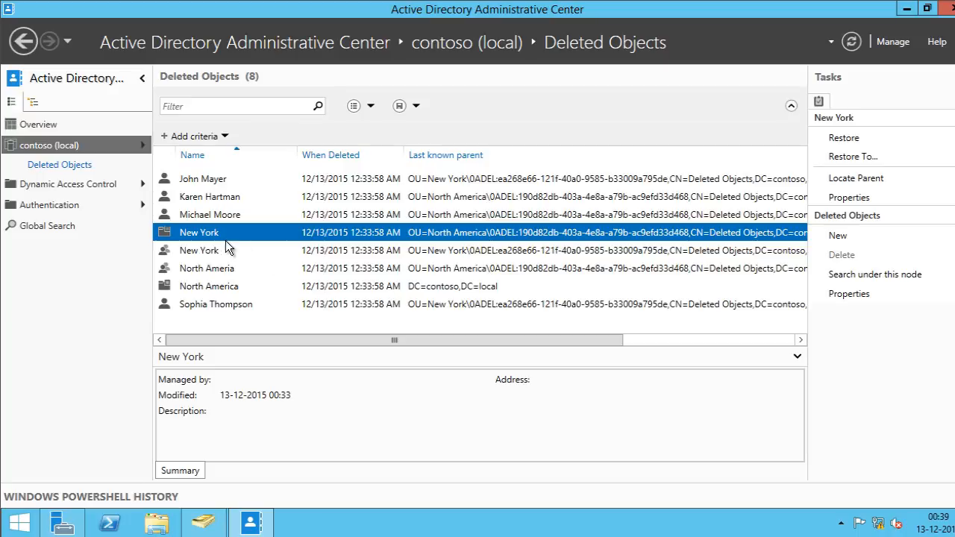
mouse_move(217, 242)
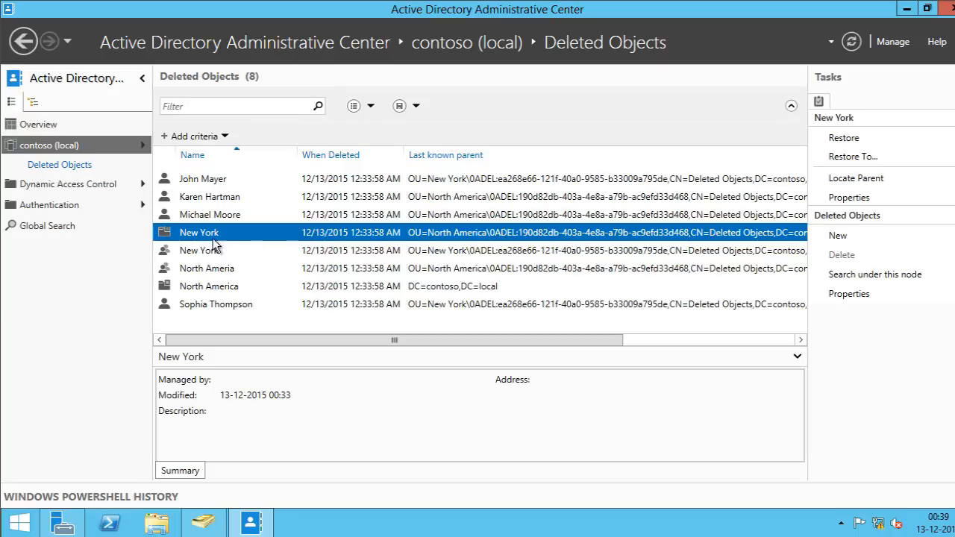
mouse_move(329, 237)
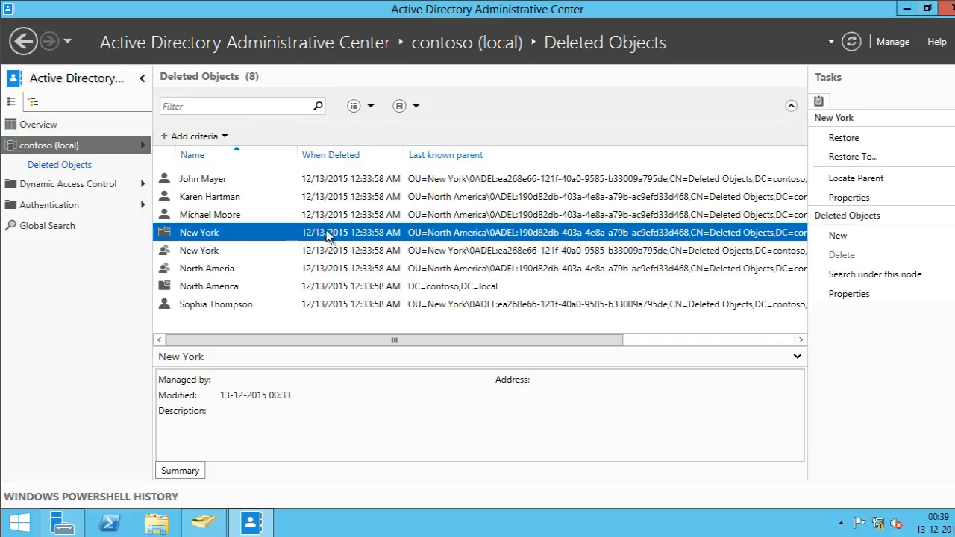
mouse_move(435, 240)
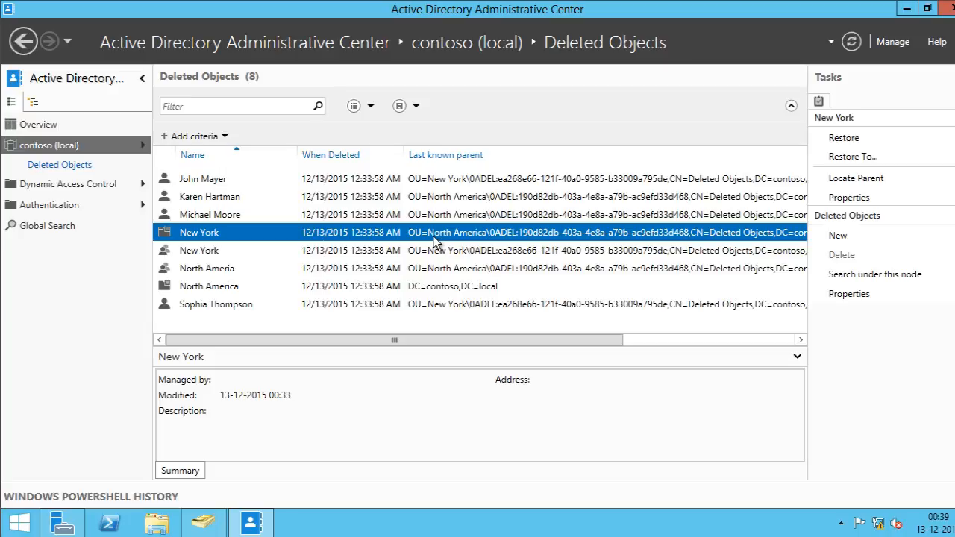
mouse_move(481, 244)
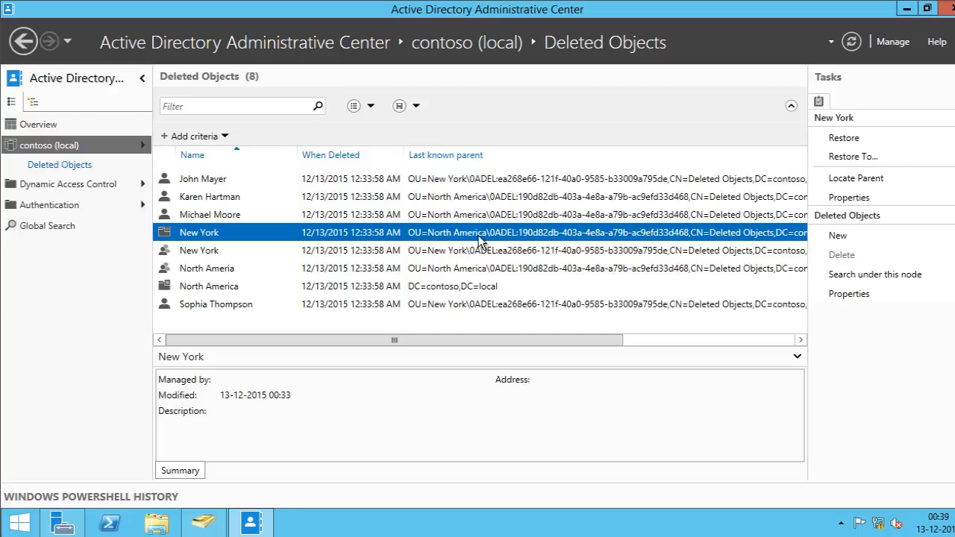
mouse_move(227, 245)
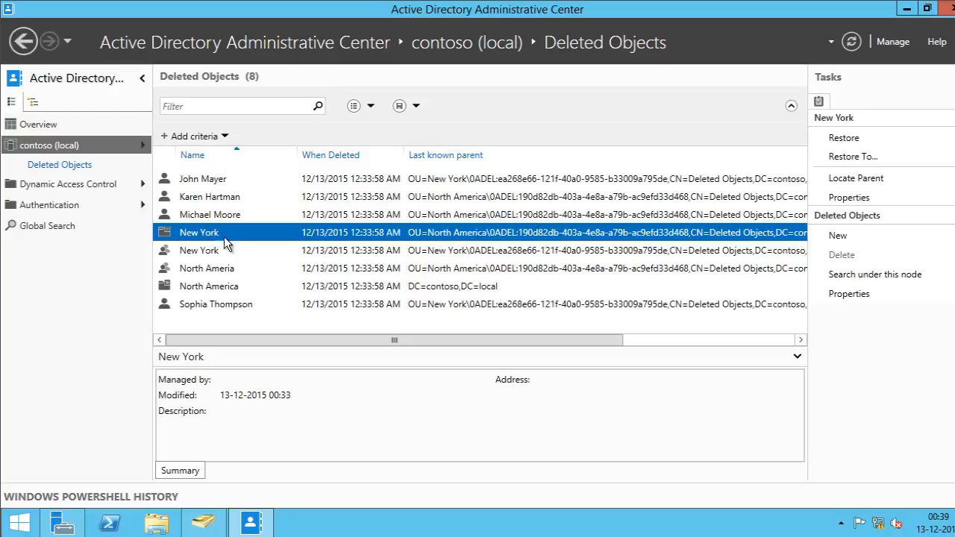
mouse_move(257, 238)
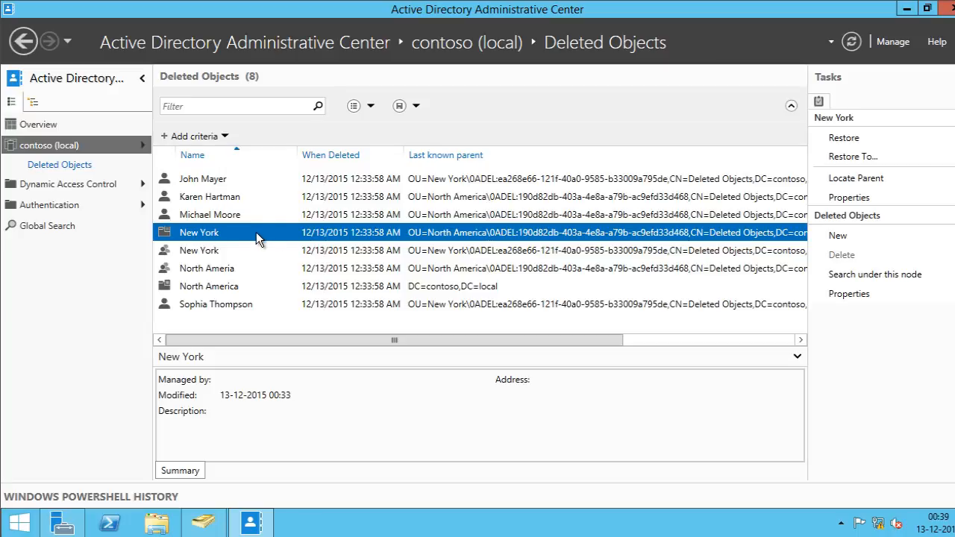
Restore the deleted North America OU from Deleted Objects.
right_click(198, 232)
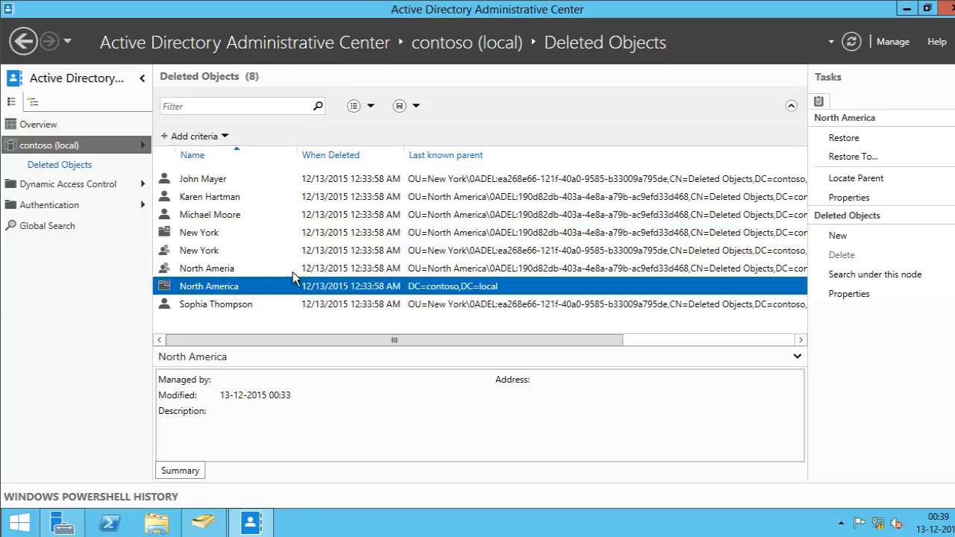
mouse_move(298, 301)
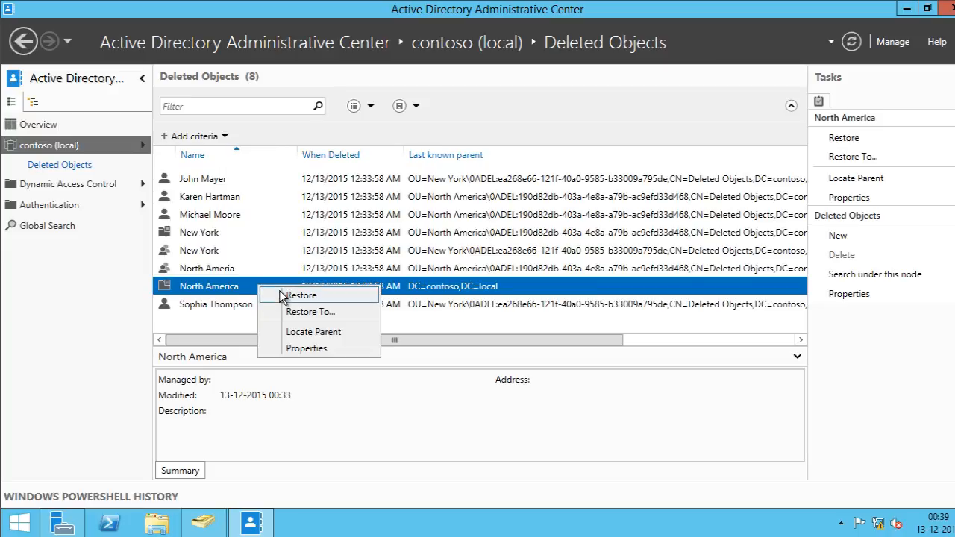
click(300, 294)
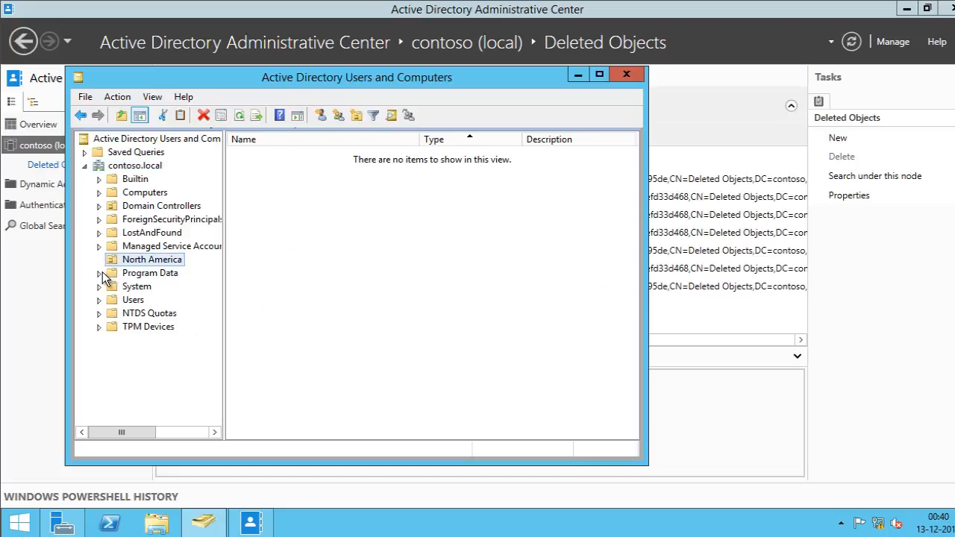
mouse_move(728, 338)
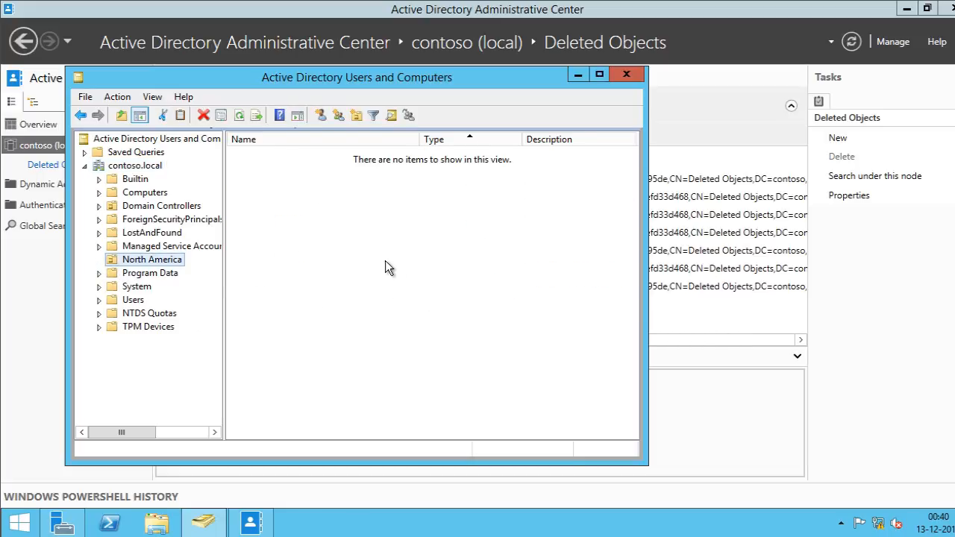
mouse_move(590, 356)
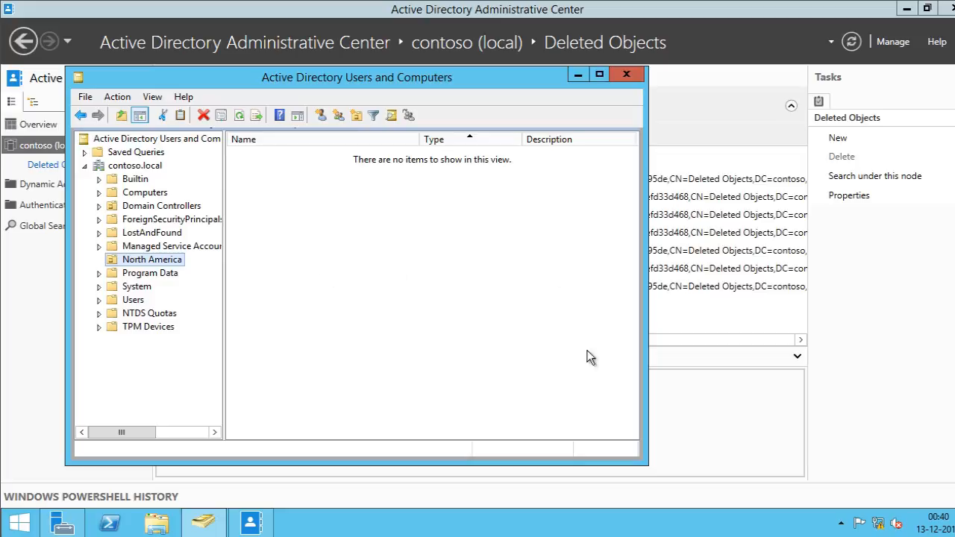
Return to the Administrative Center after checking the empty North America OU.
click(626, 74)
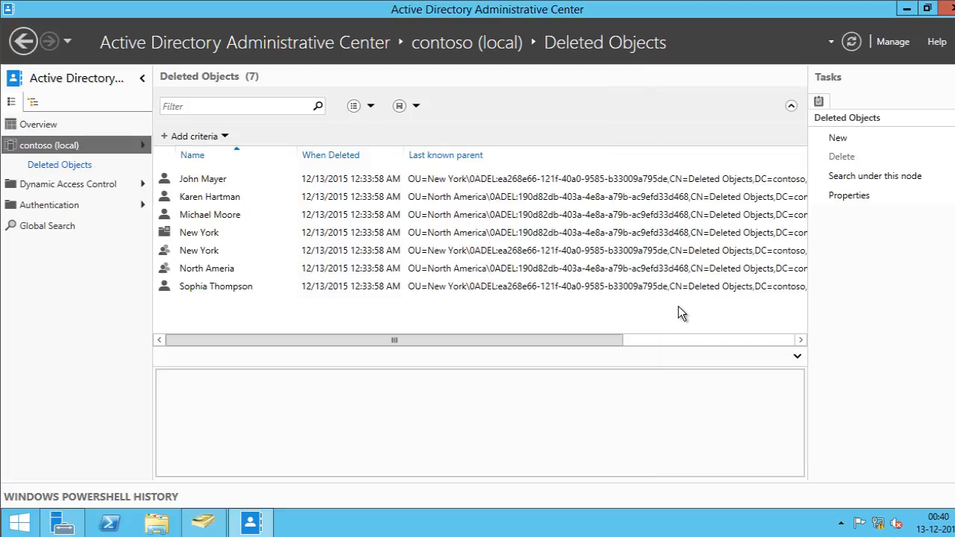
mouse_move(217, 211)
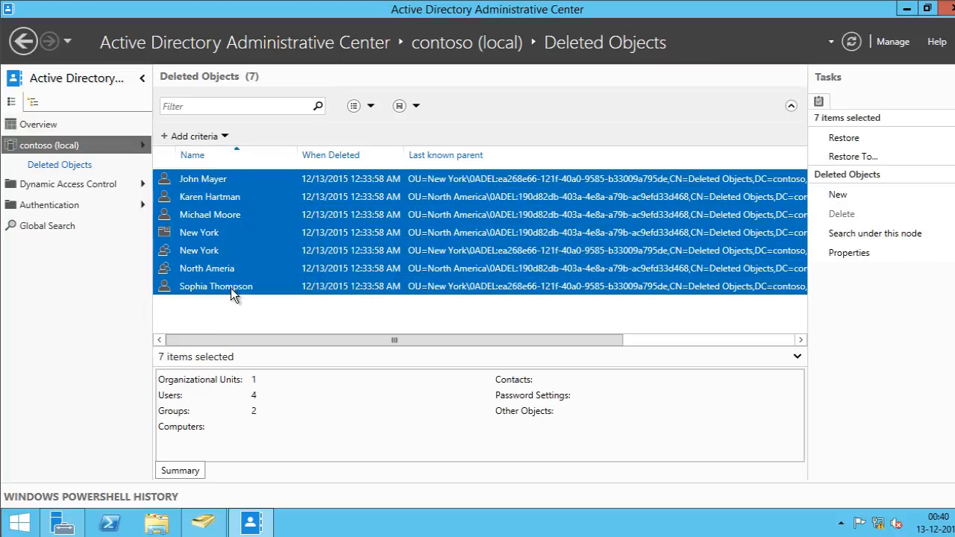
Restore the seven selected deleted objects from the context menu.
right_click(199, 232)
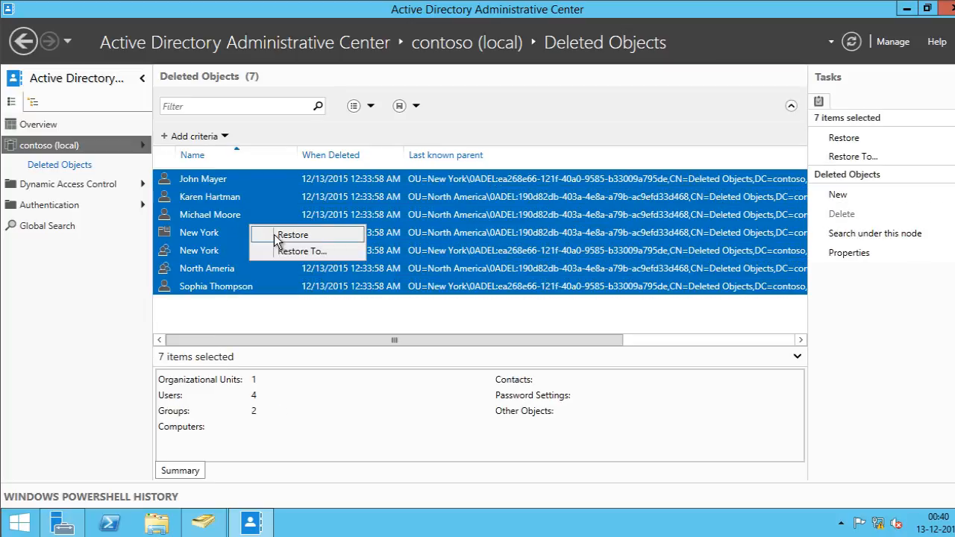
click(291, 235)
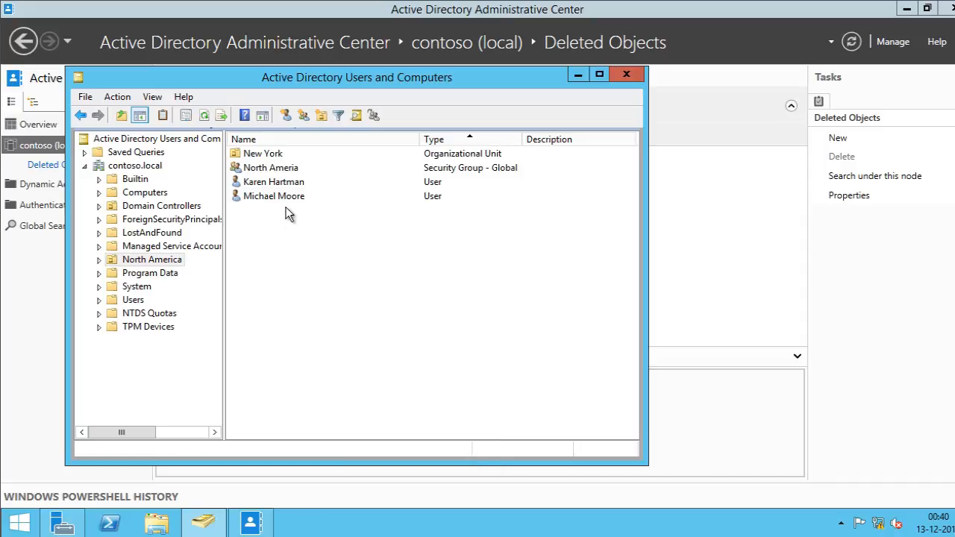
mouse_move(290, 171)
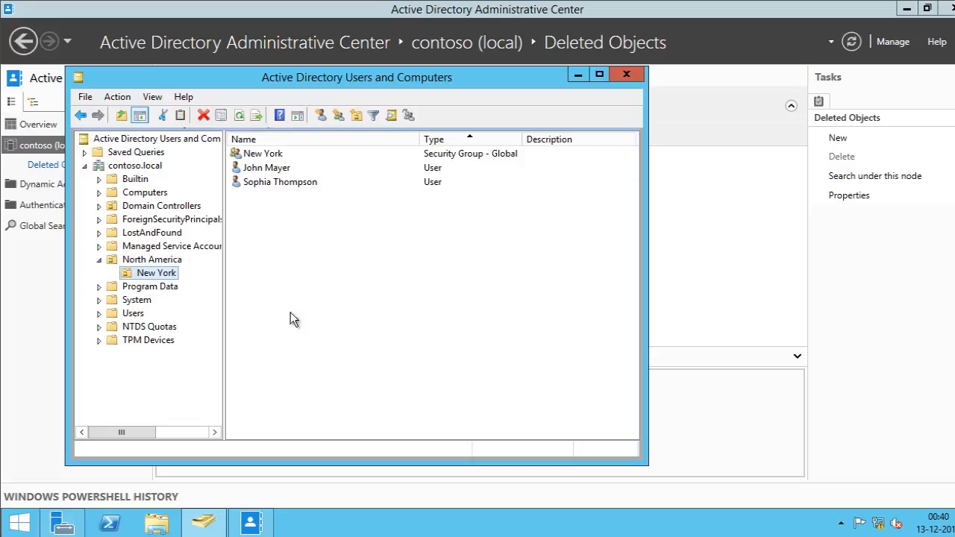
mouse_move(313, 232)
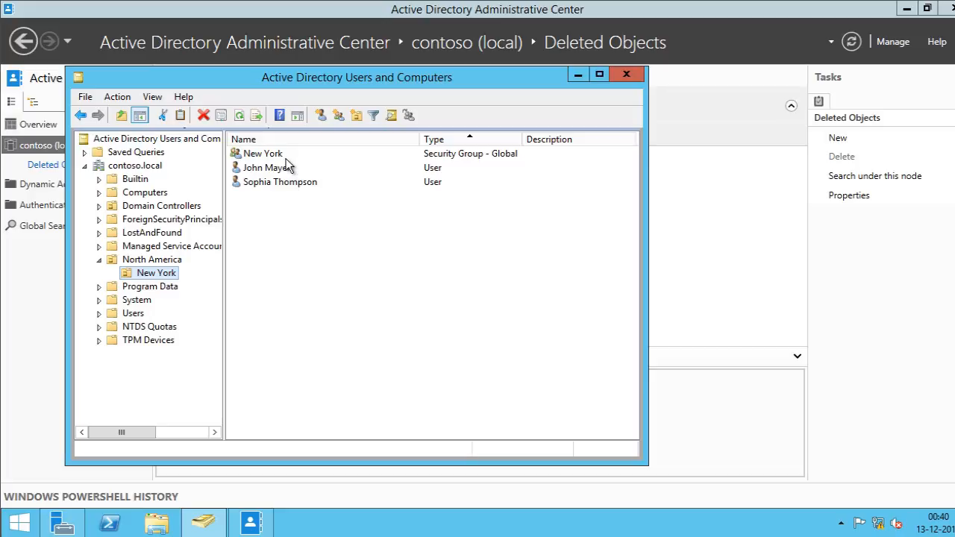
double_click(262, 153)
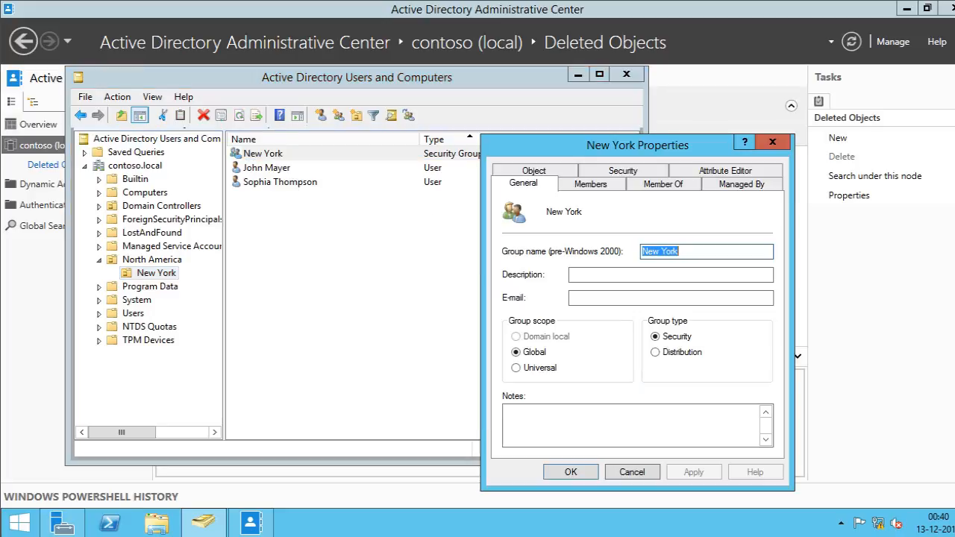
click(590, 184)
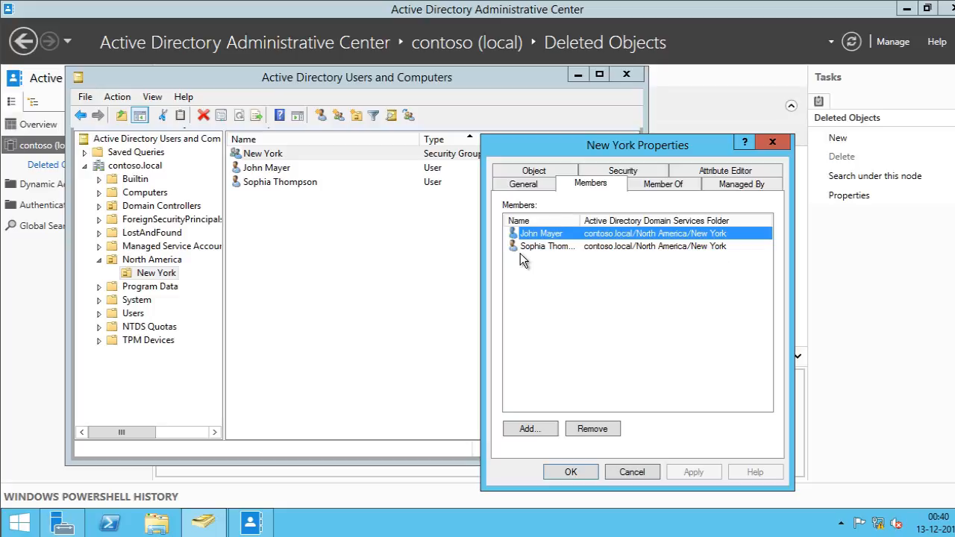
mouse_move(565, 233)
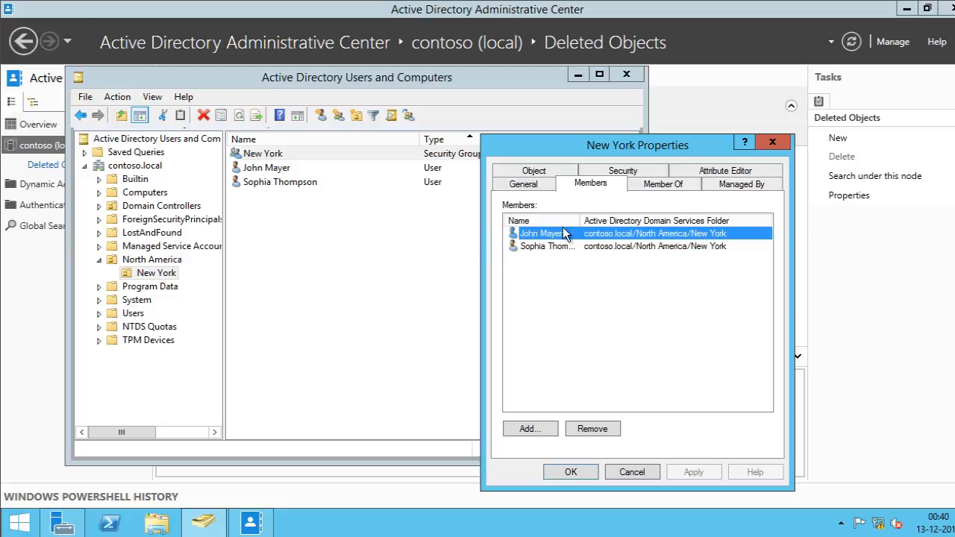
click(631, 471)
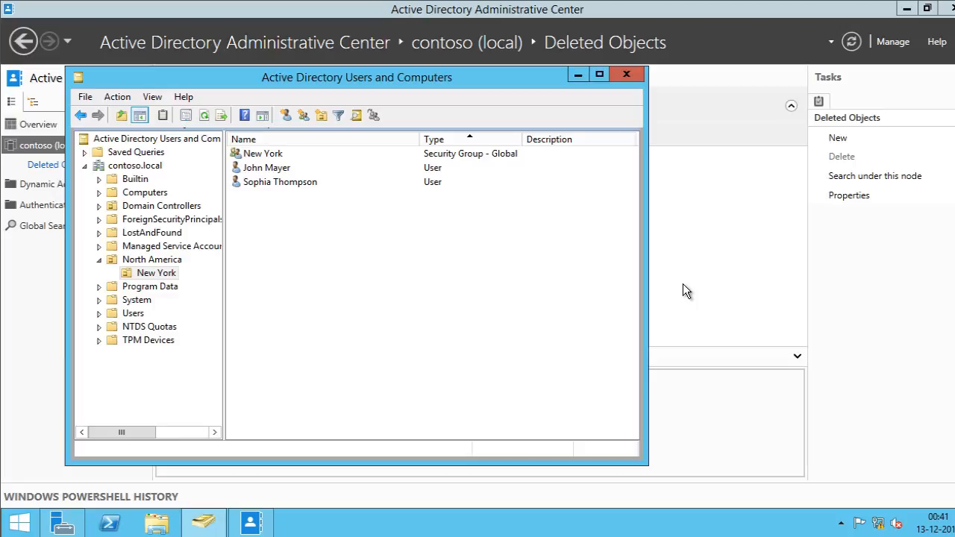
mouse_move(276, 249)
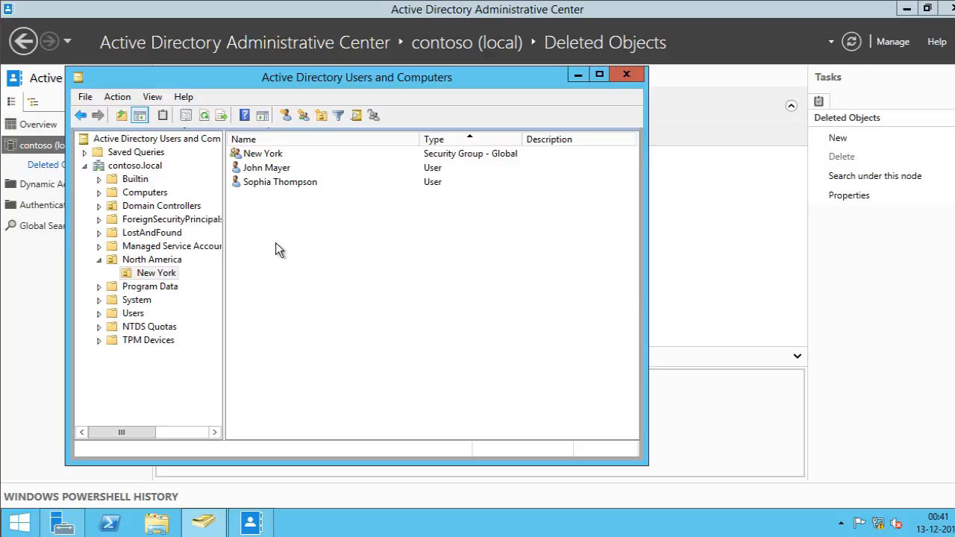
mouse_move(438, 236)
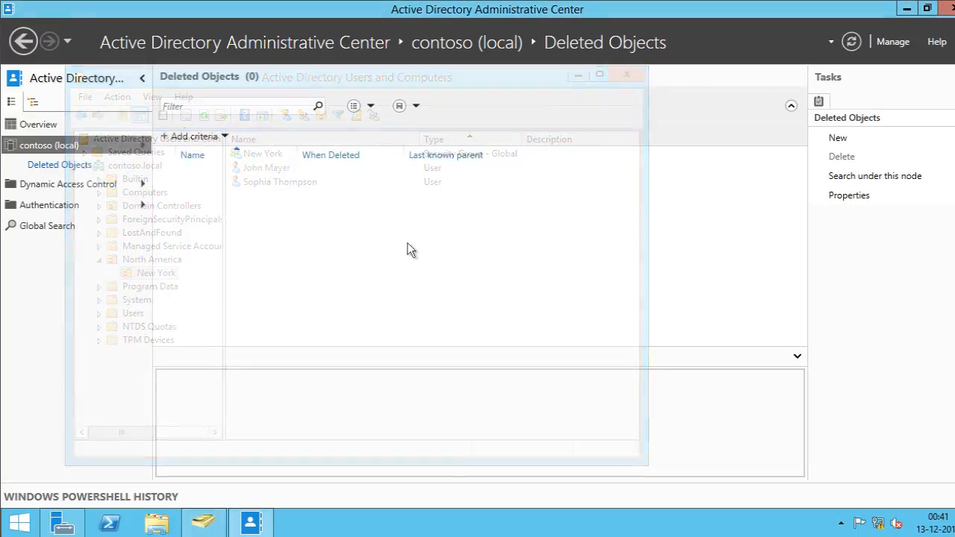
Bring ADAC forward to see the Deleted Objects list with zero items.
click(625, 74)
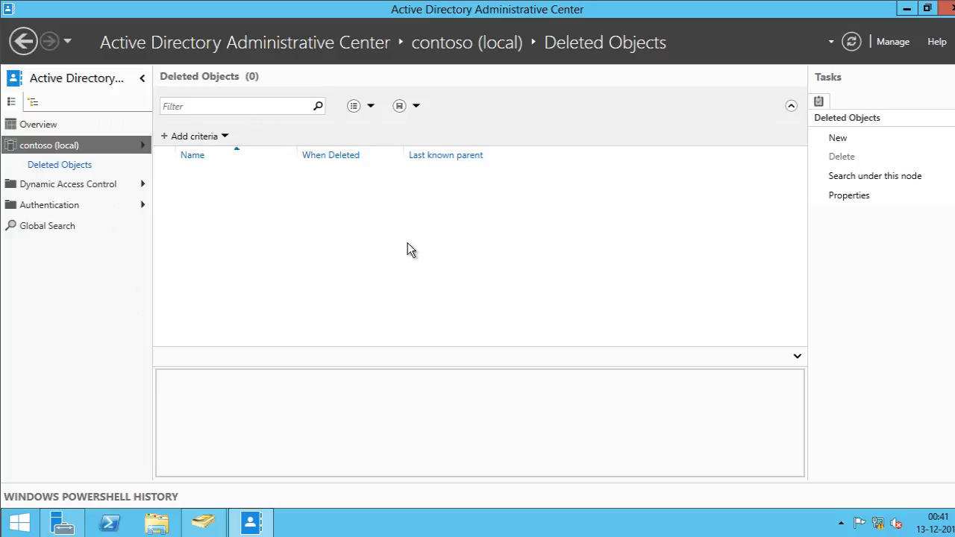